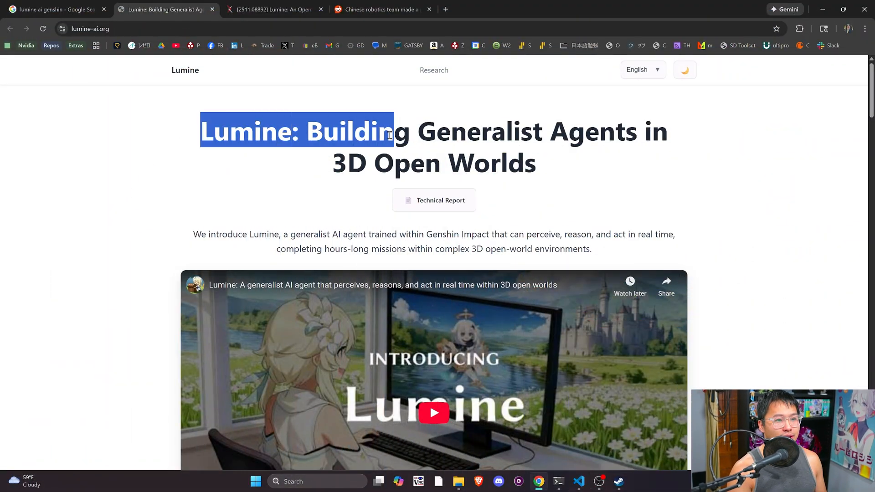
Deselect the Lumine page title to reveal the introduction video below it
click(148, 199)
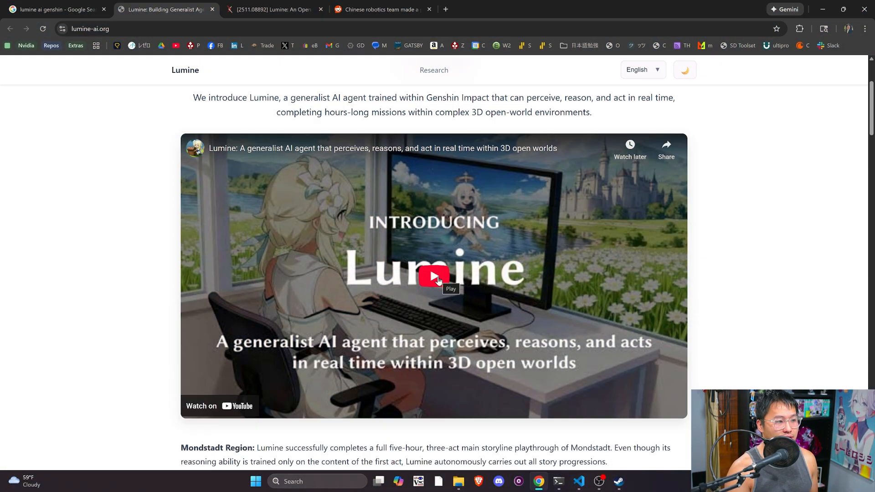
Play the Lumine intro video, seeking back to about 0:28 for the Sweet Madame cooking scene
click(433, 276)
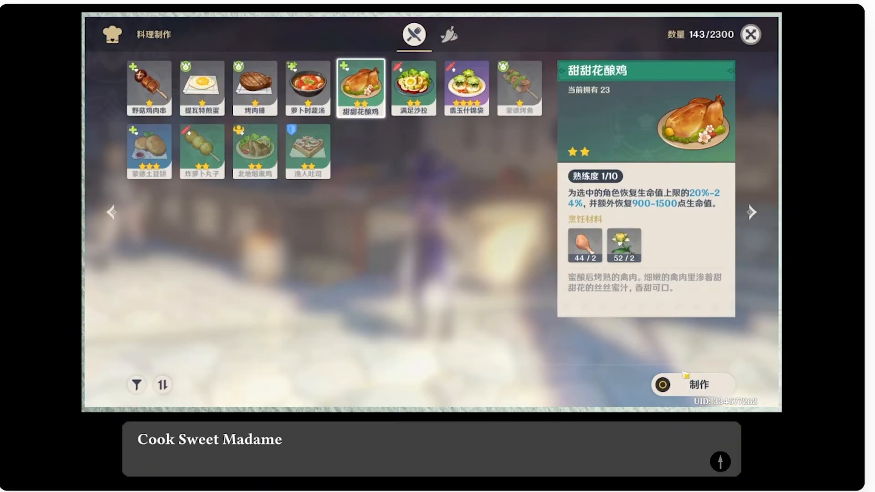
click(696, 385)
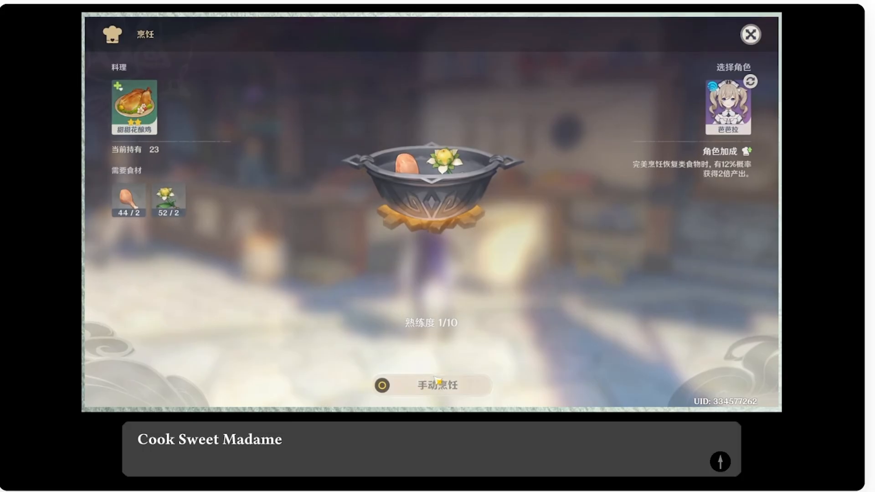
click(431, 385)
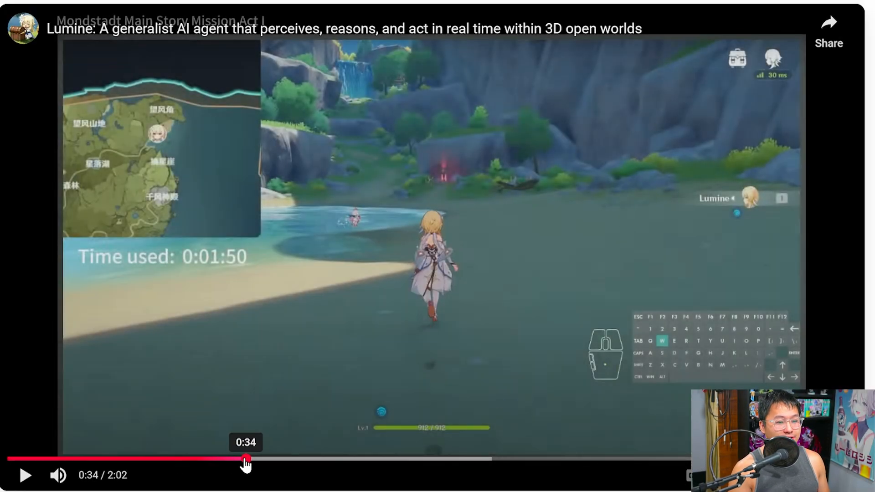
drag(245, 459, 204, 459)
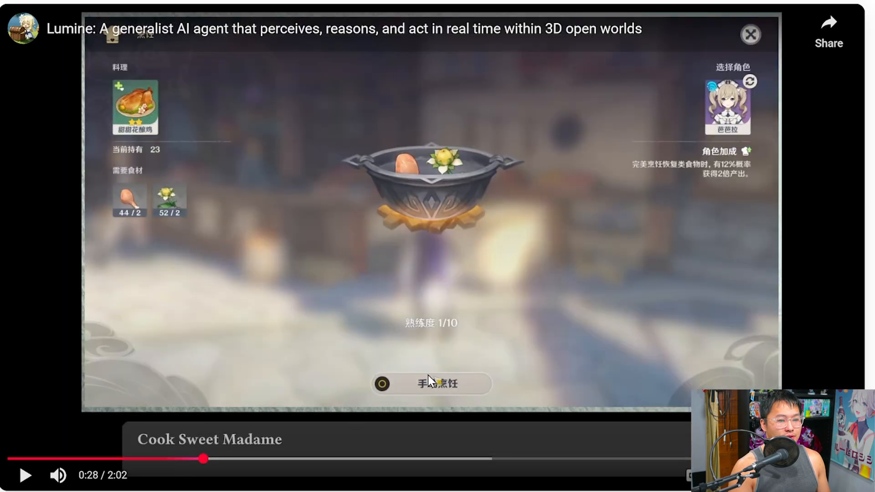
click(431, 383)
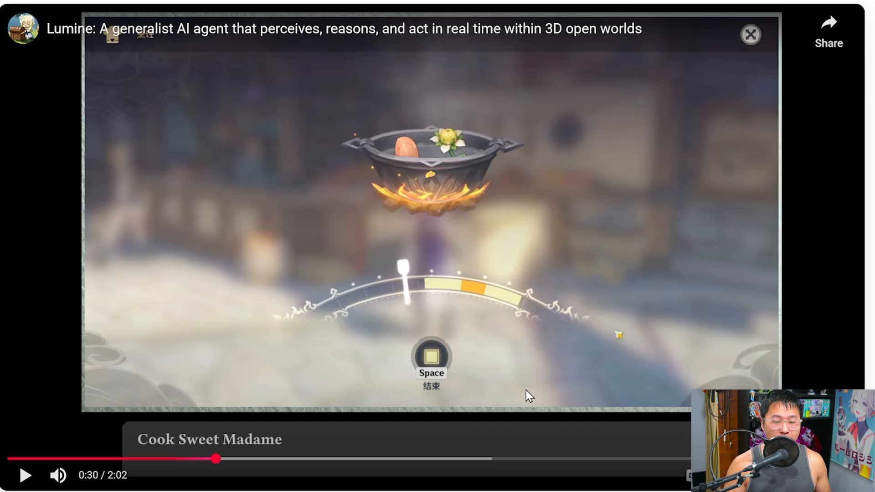
mouse_move(48, 460)
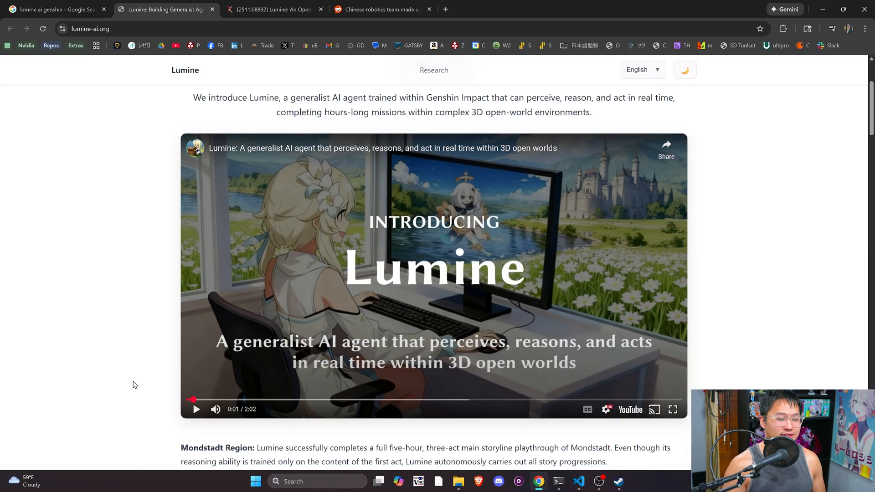
Scroll past the region descriptions and video carousel to the 'Scalable Recipe' heading
scroll(down, 3)
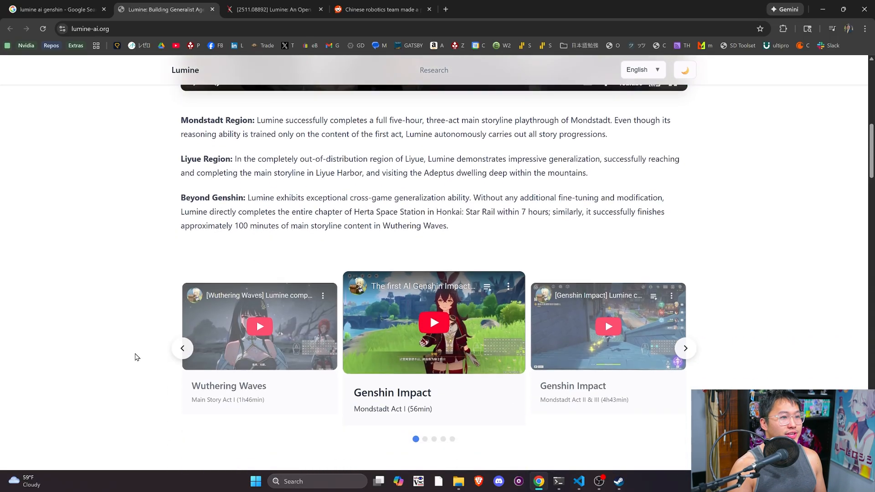
scroll(down, 3)
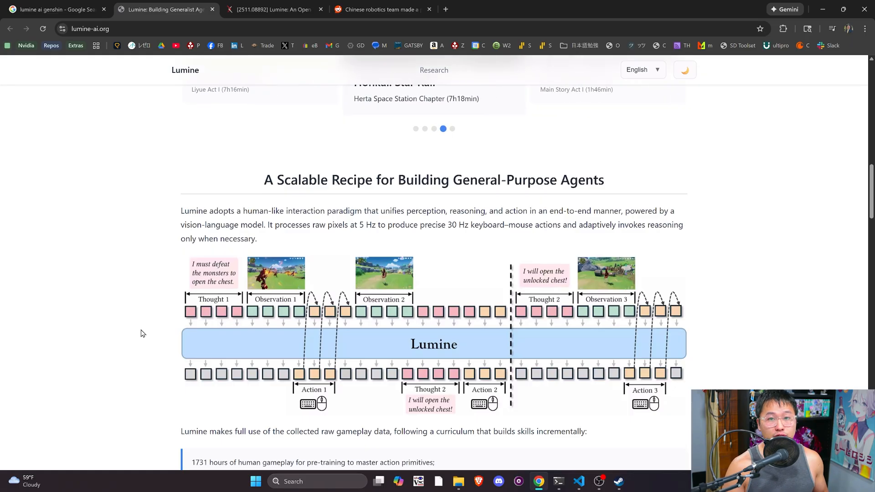
scroll(down, 3)
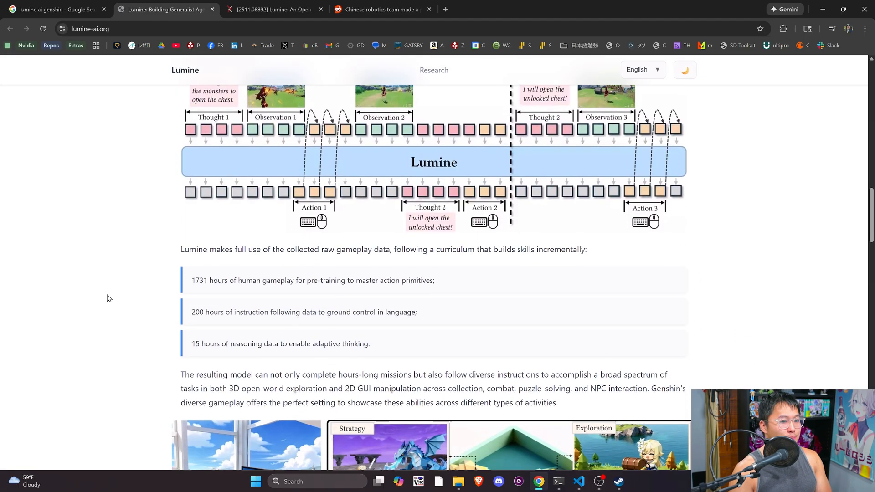
scroll(down, 3)
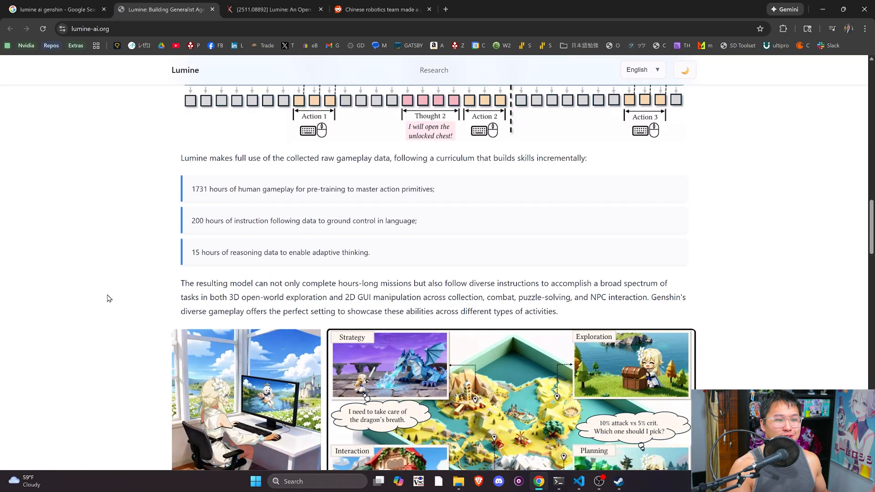
scroll(up, 3)
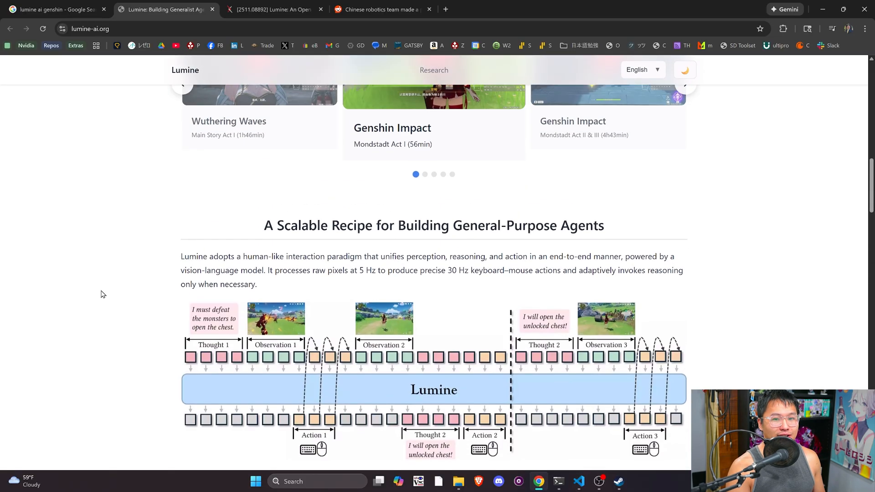
mouse_move(299, 249)
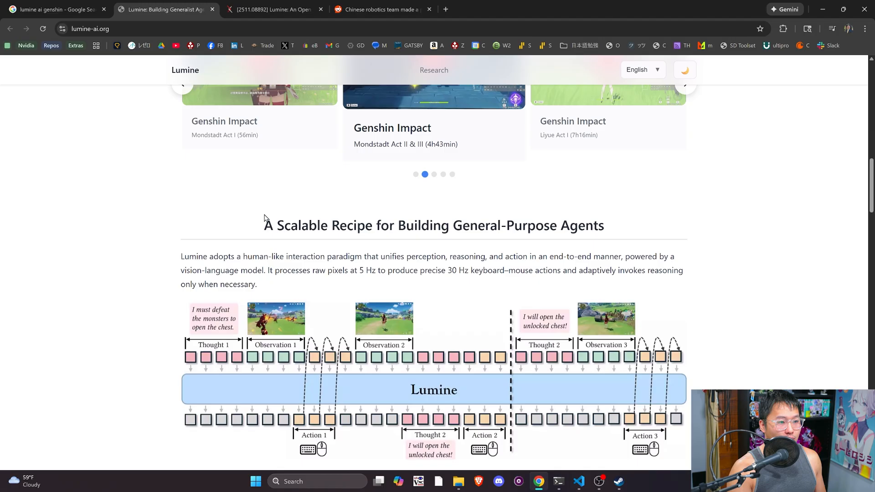
Scroll through the architecture diagram and curriculum to the Strategy, Exploration, Interaction, Planning illustration
scroll(down, 3)
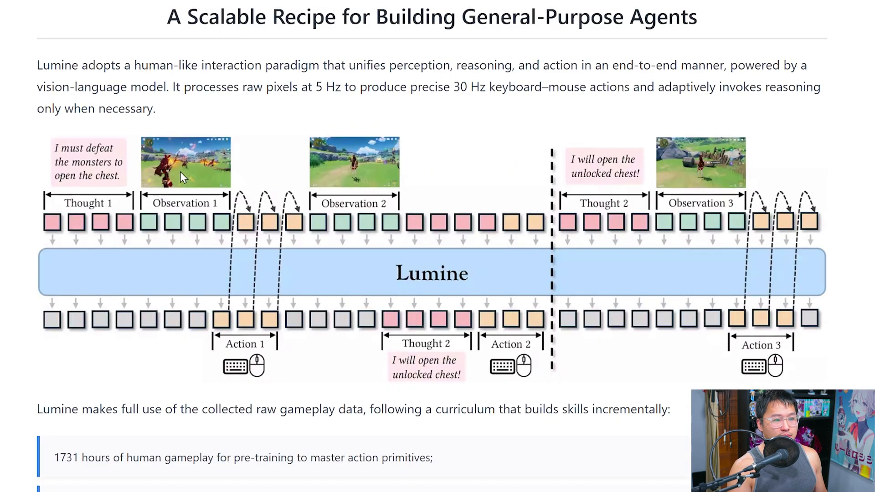
mouse_move(211, 210)
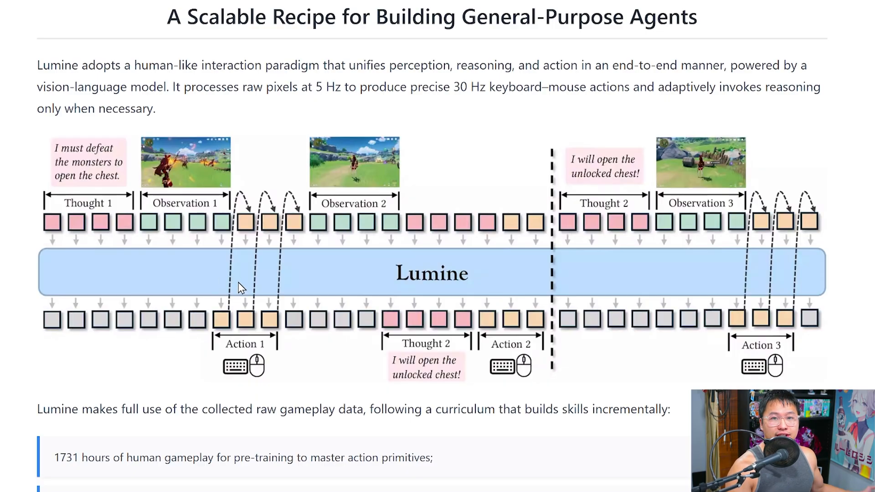
mouse_move(277, 351)
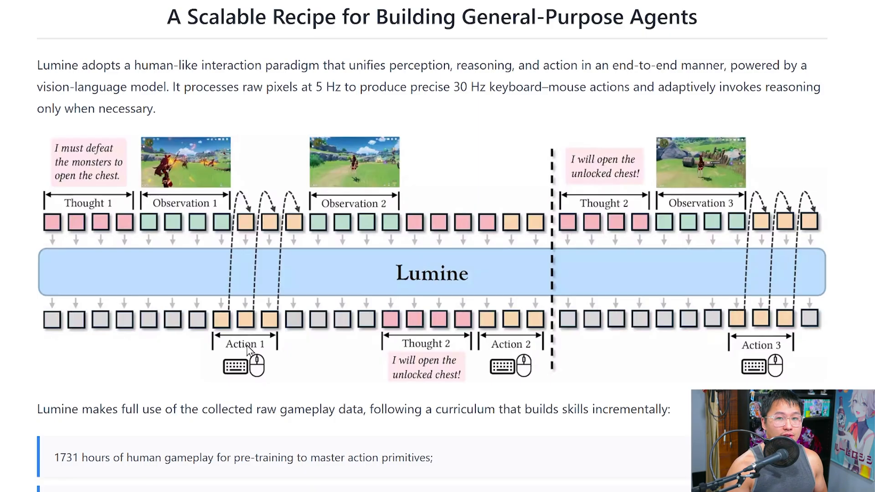
scroll(down, 3)
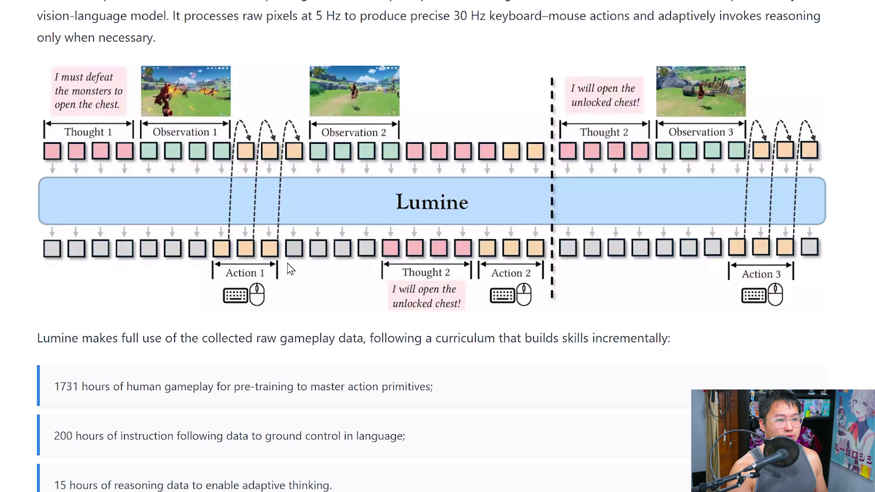
mouse_move(261, 247)
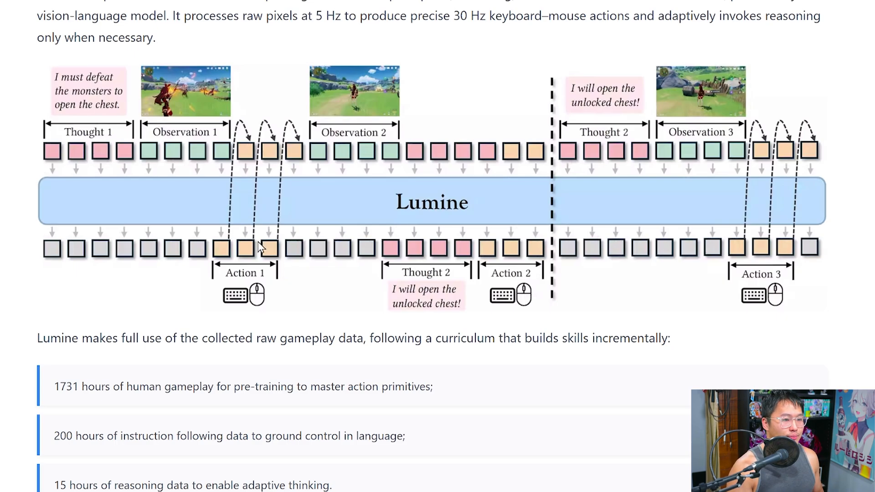
scroll(down, 3)
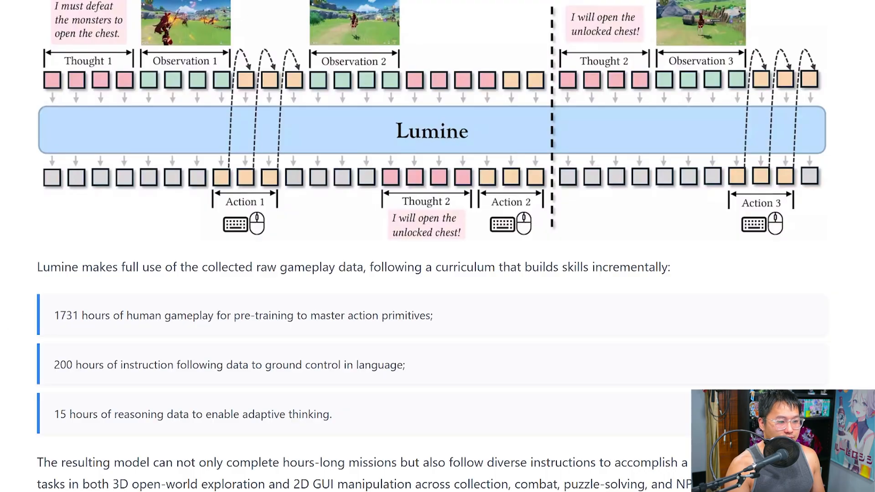
scroll(down, 3)
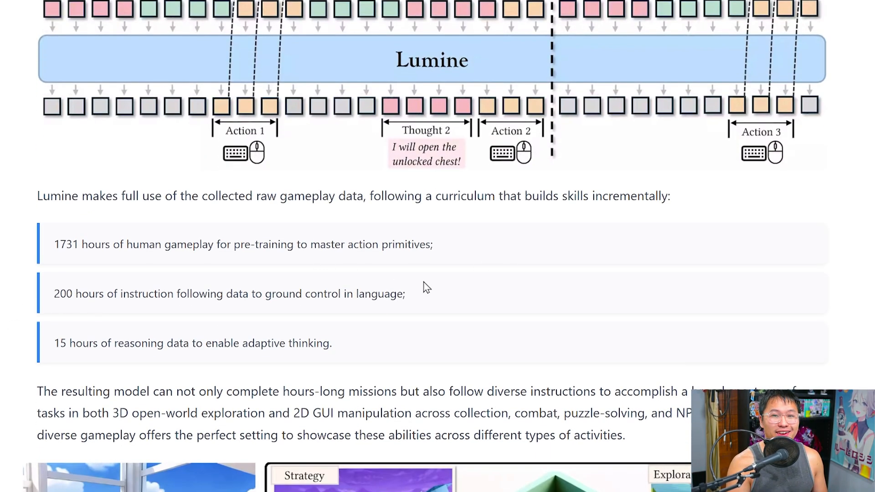
scroll(down, 3)
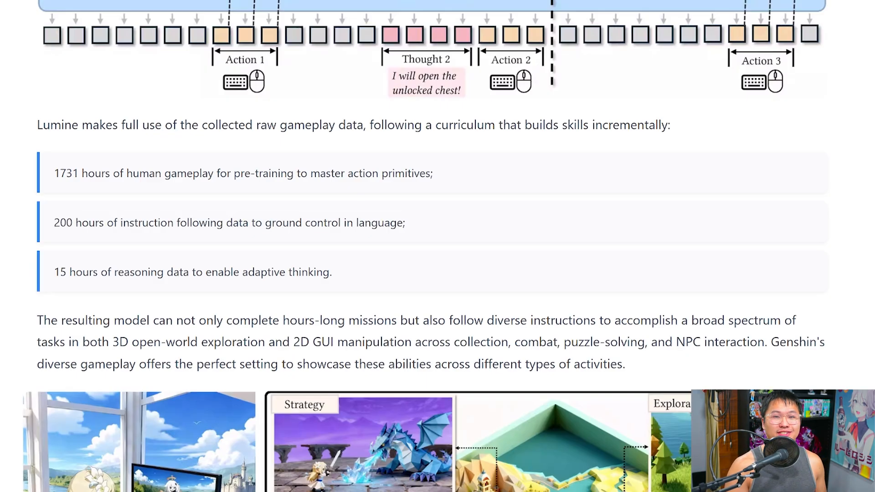
scroll(down, 3)
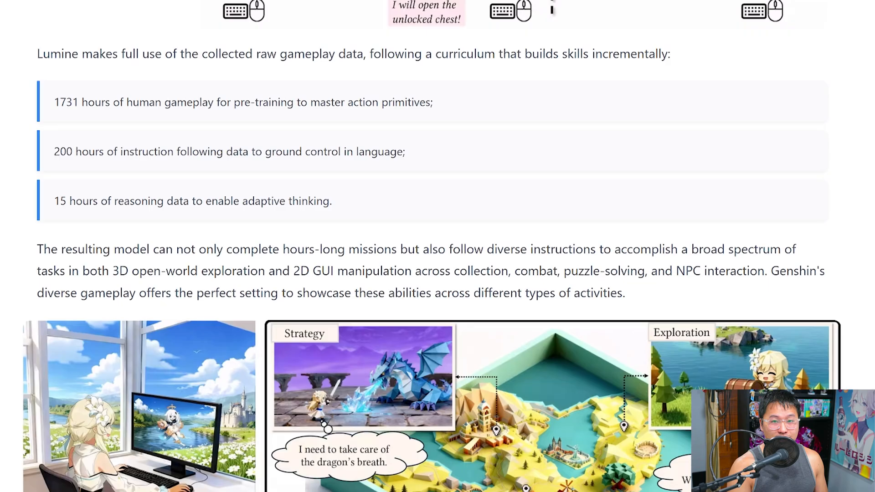
scroll(down, 3)
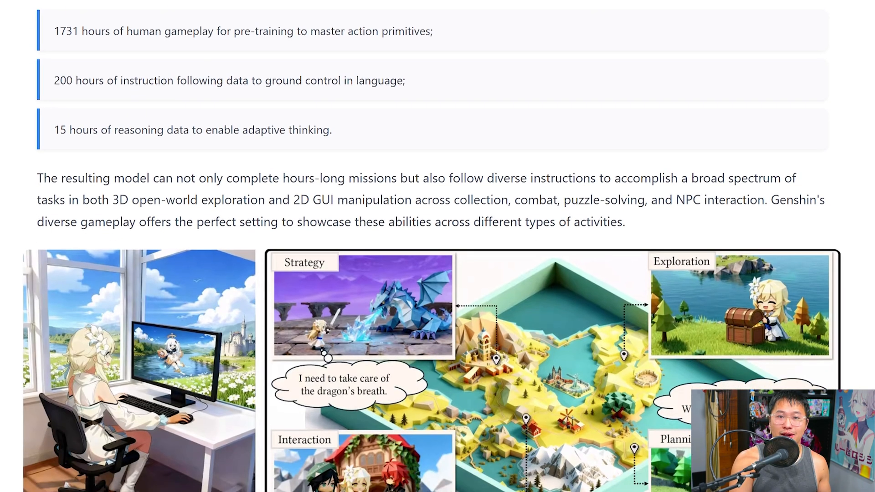
drag(190, 129, 331, 129)
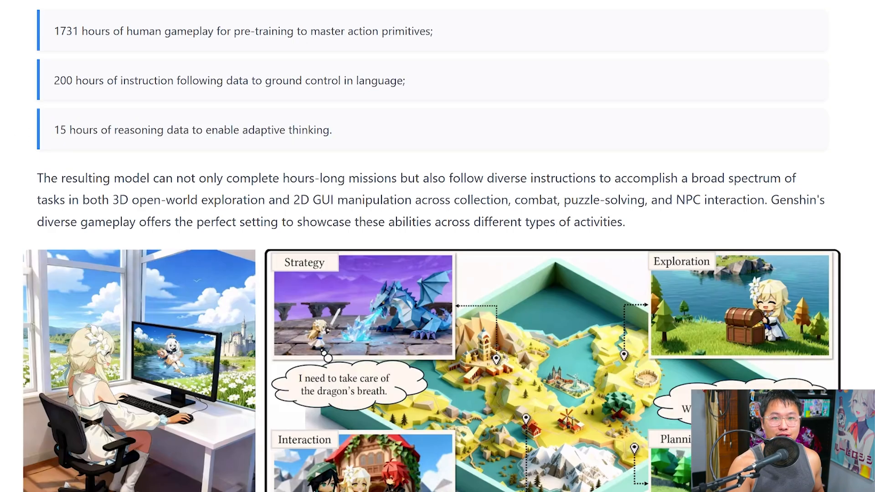
scroll(down, 3)
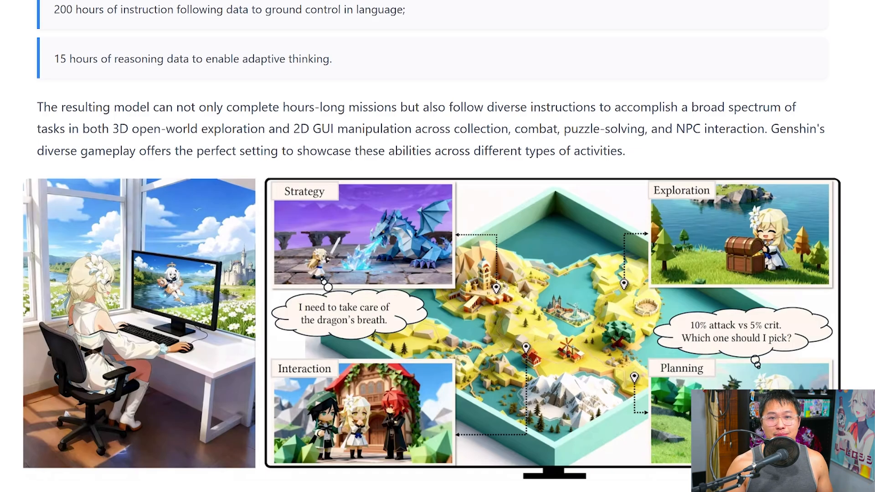
Scroll past Combat to the Boss Fight clips and skip ahead in the Electro Hypostasis video
scroll(down, 3)
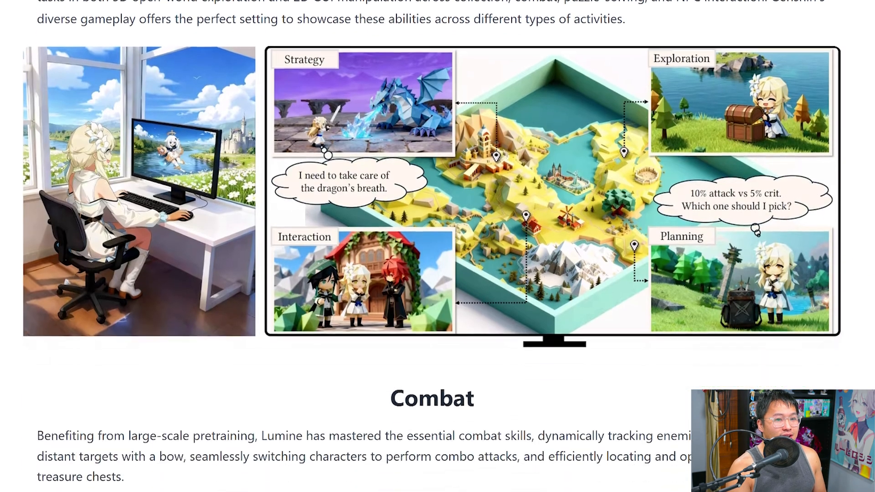
scroll(down, 3)
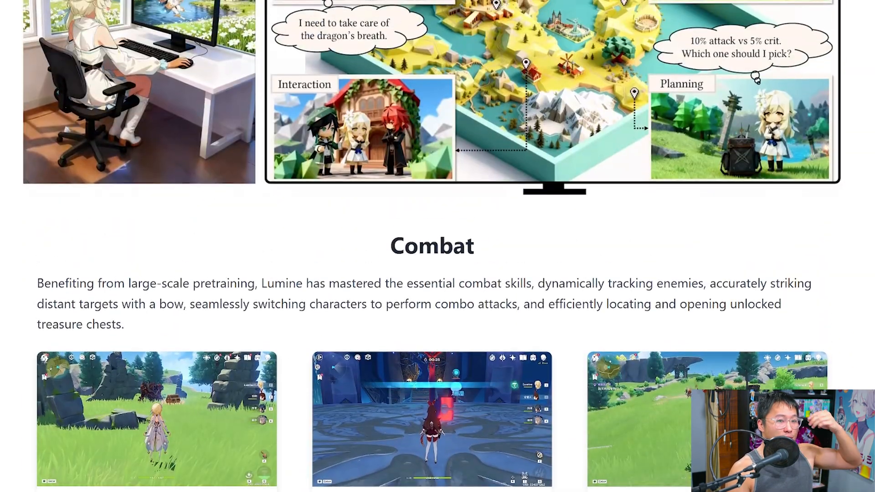
scroll(up, 3)
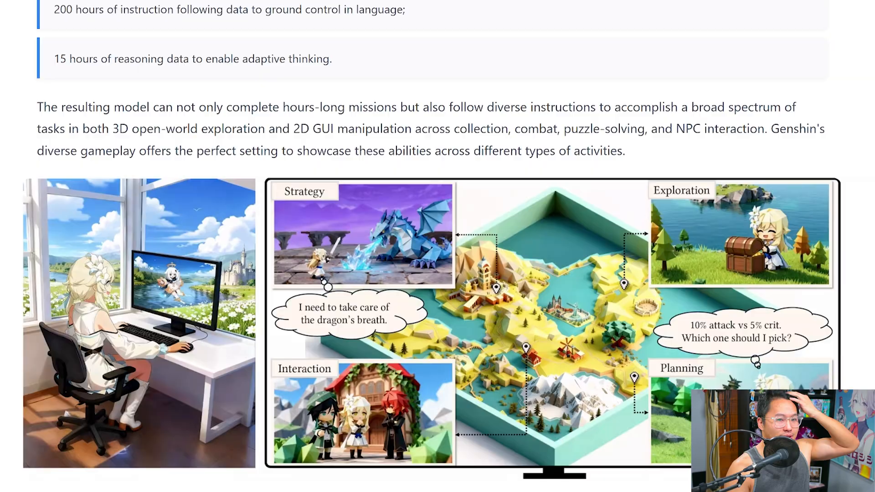
scroll(down, 3)
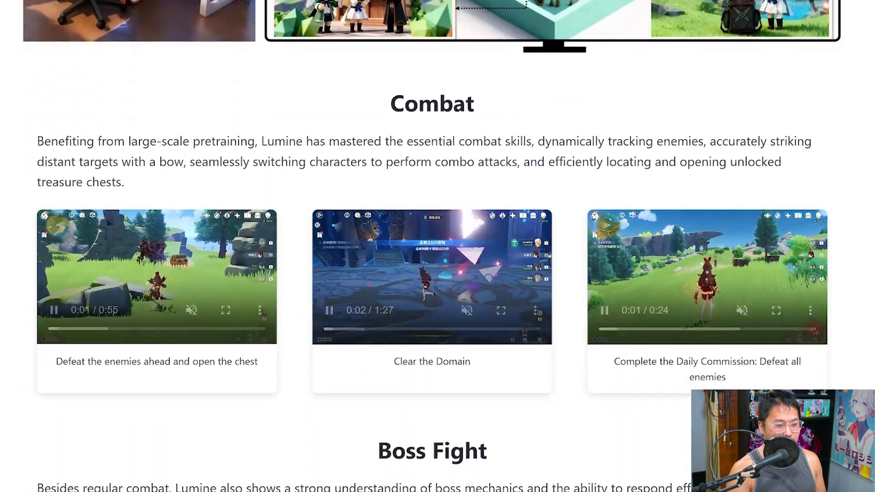
scroll(down, 3)
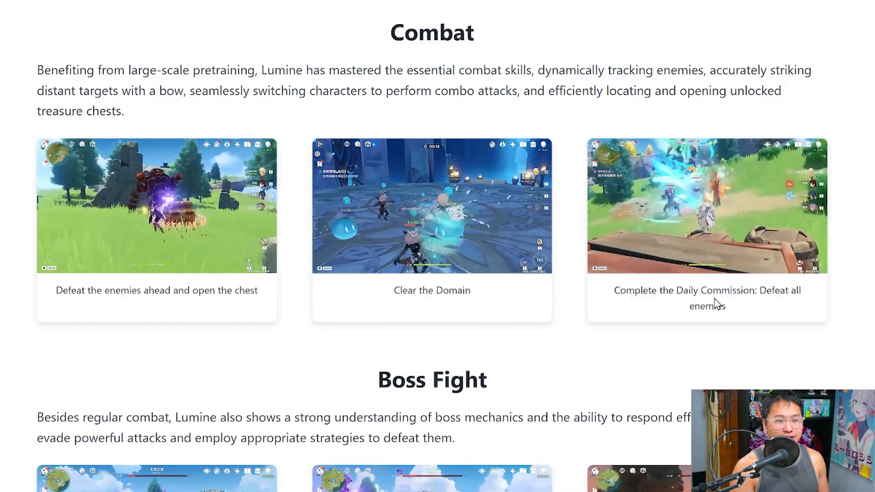
scroll(down, 3)
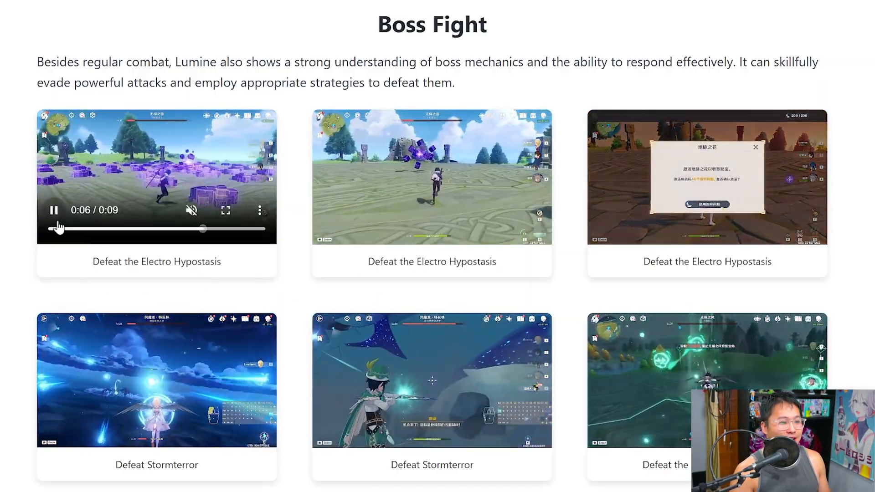
click(225, 210)
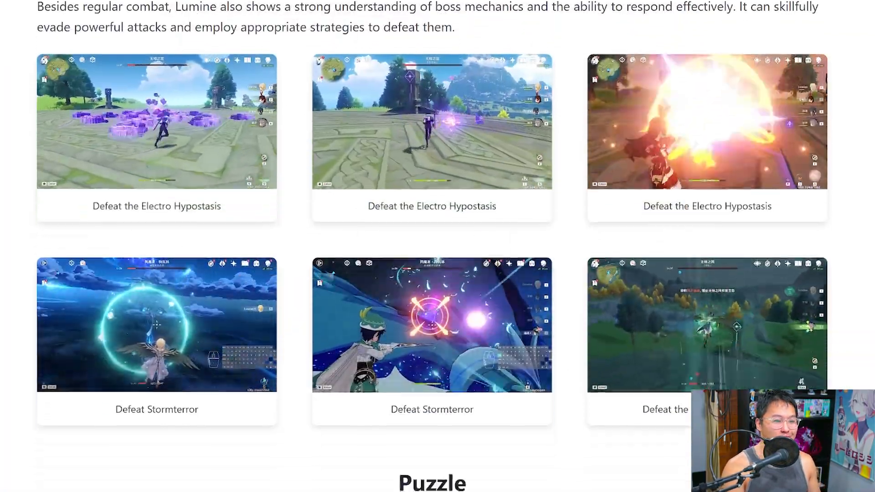
Scroll past Puzzle, NPC Interaction and GUI Manipulation to Complex Instruction Following
scroll(down, 3)
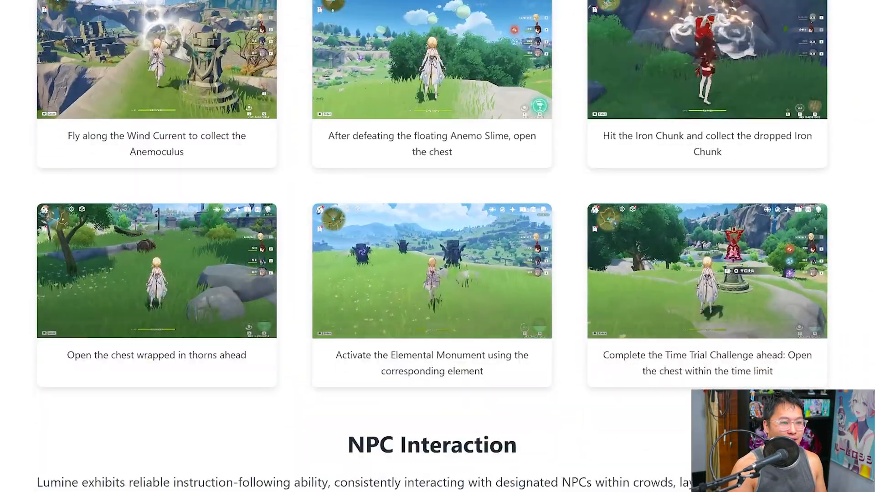
scroll(down, 3)
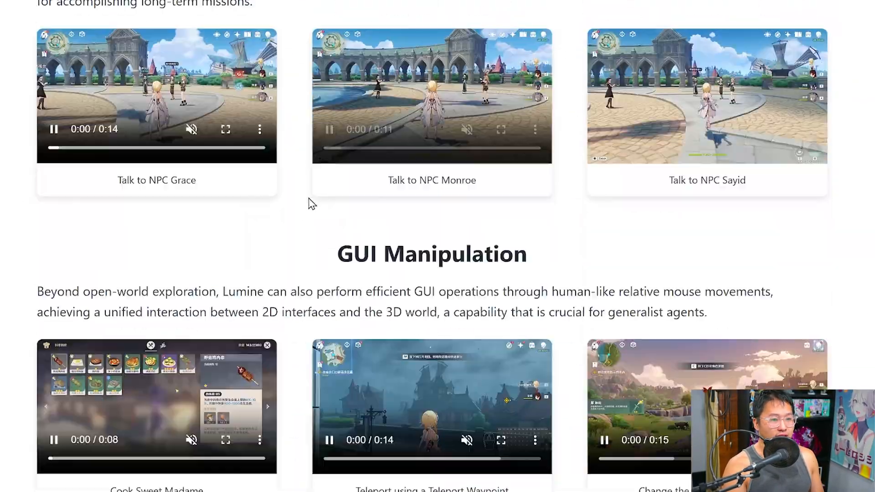
scroll(down, 3)
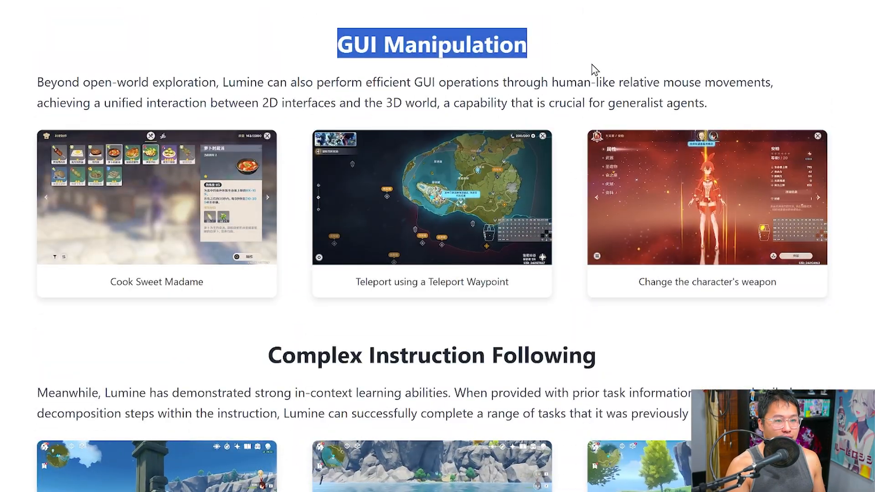
scroll(down, 3)
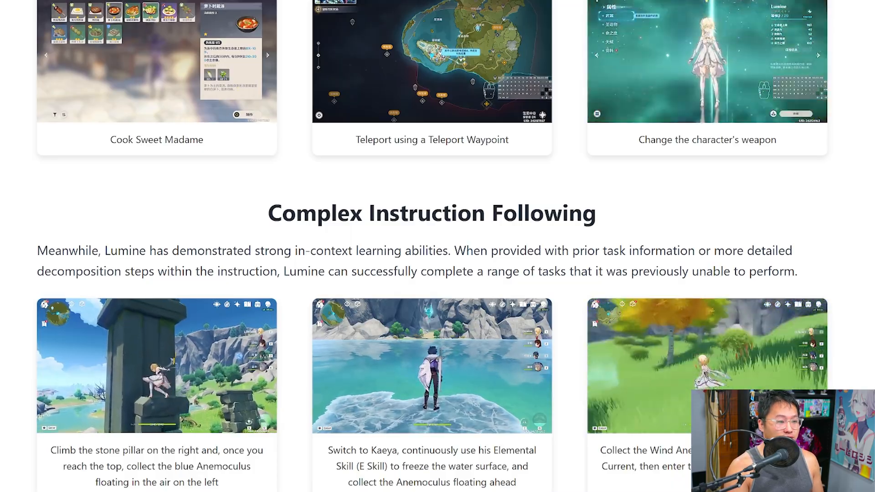
scroll(down, 3)
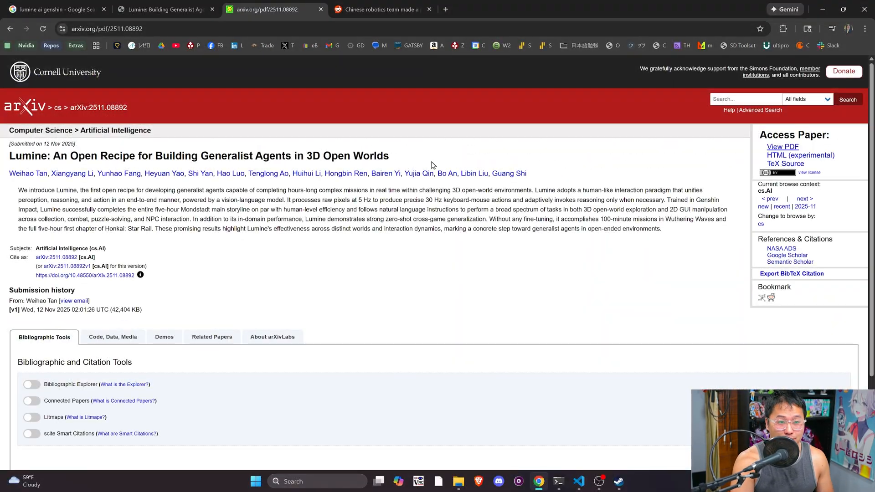
Open the Lumine paper PDF and scroll to Table 2 on page 10
click(783, 147)
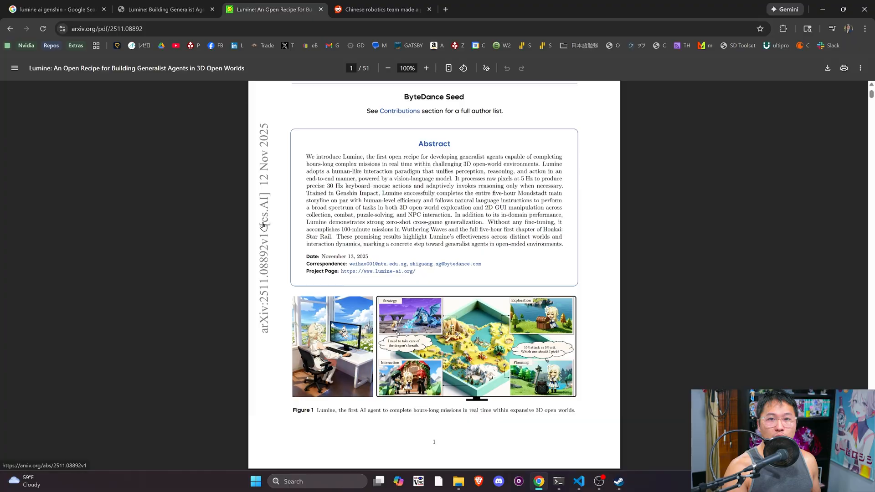
scroll(down, 3)
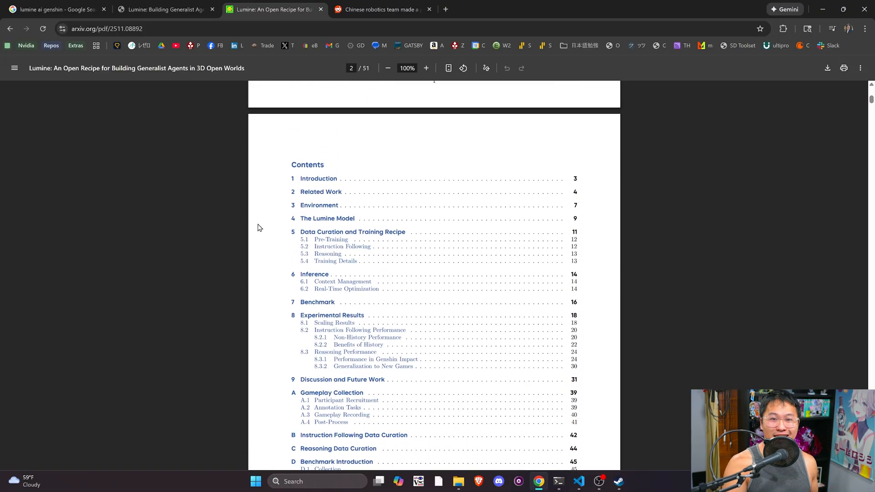
scroll(down, 3)
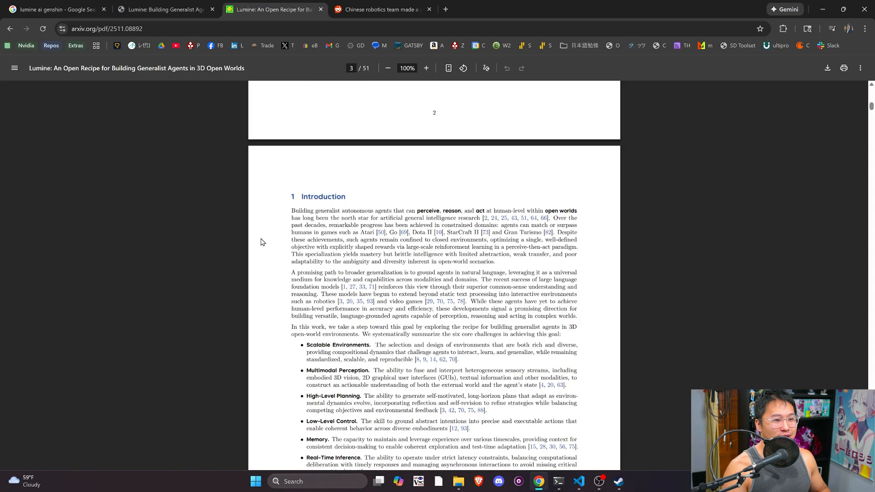
mouse_move(270, 238)
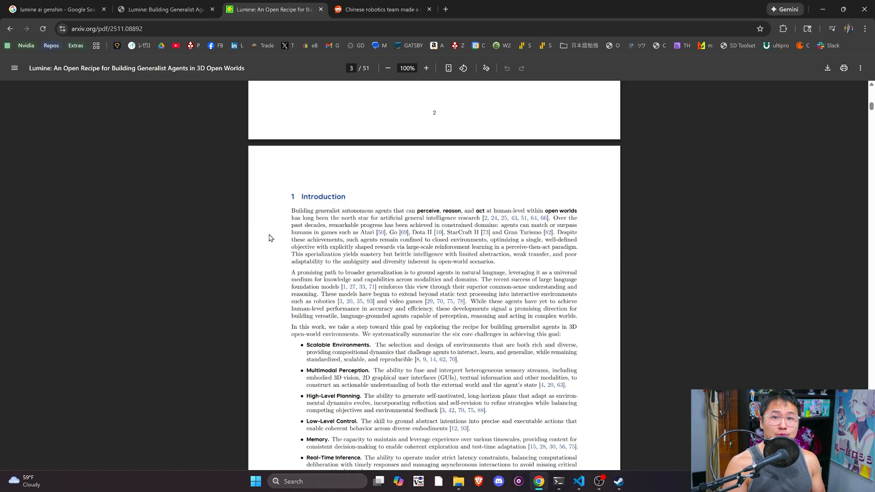
scroll(down, 3)
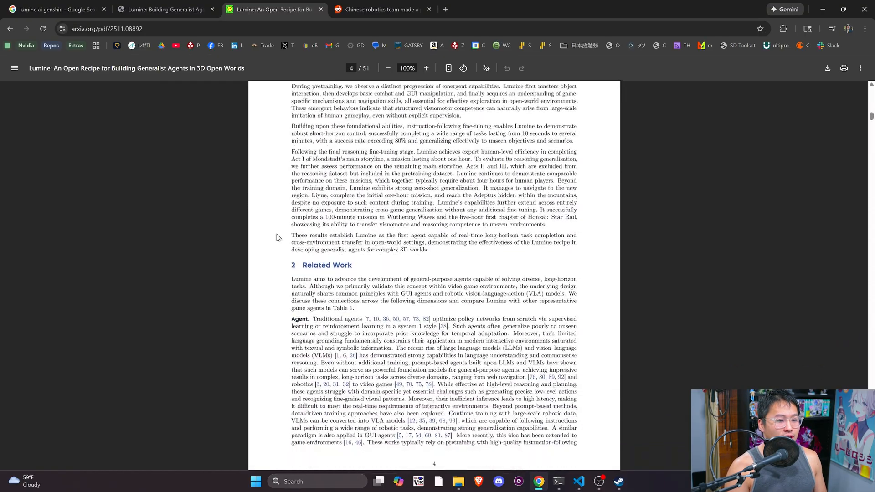
scroll(down, 3)
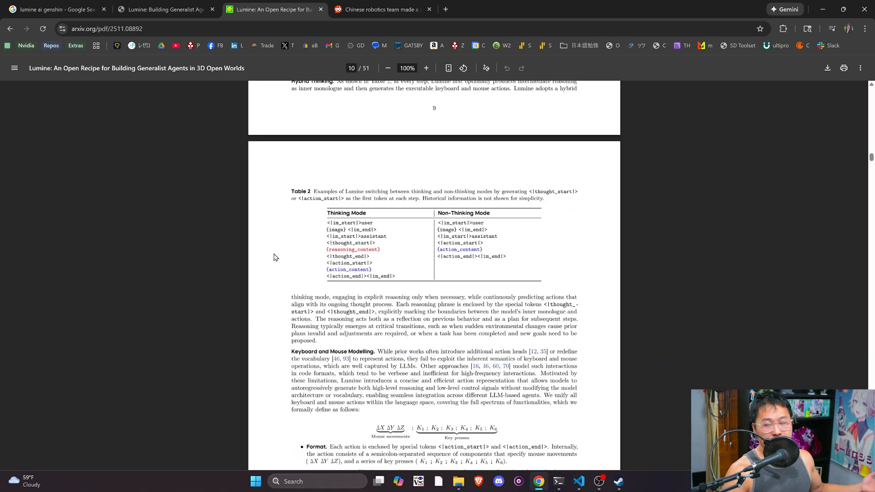
Zoom the Lumine PDF to 200% at the action format section
scroll(down, 3)
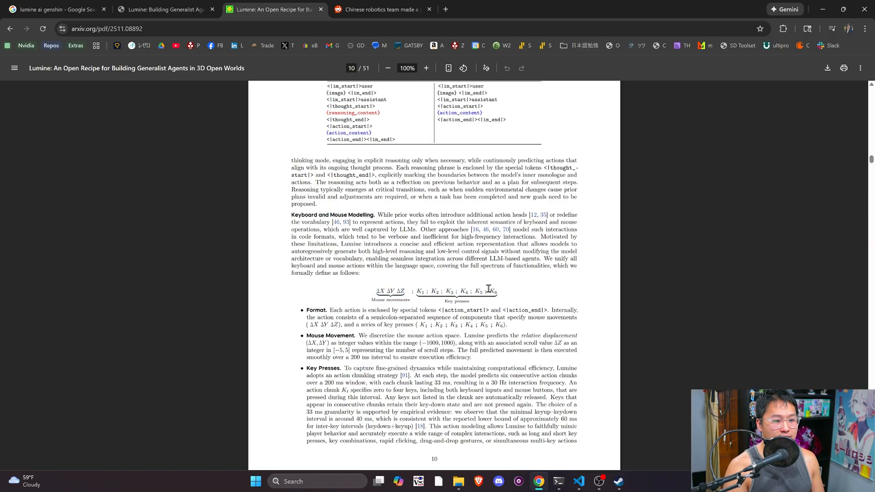
mouse_move(502, 290)
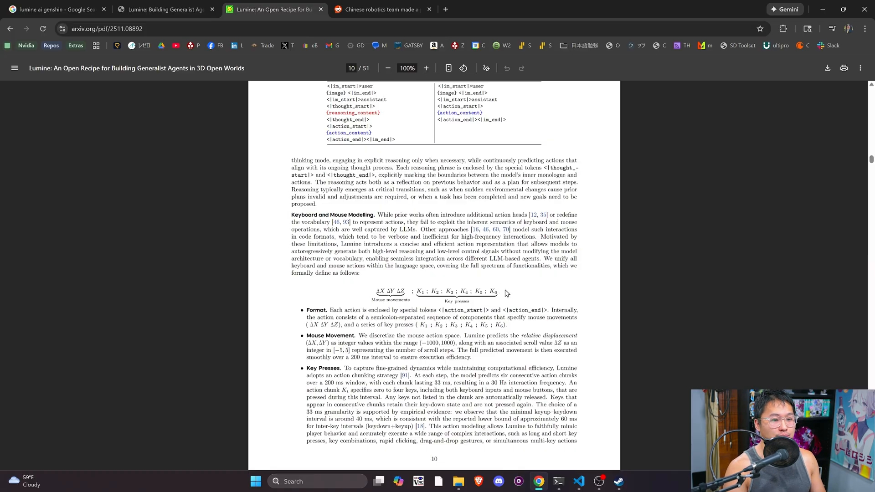
scroll(down, 3)
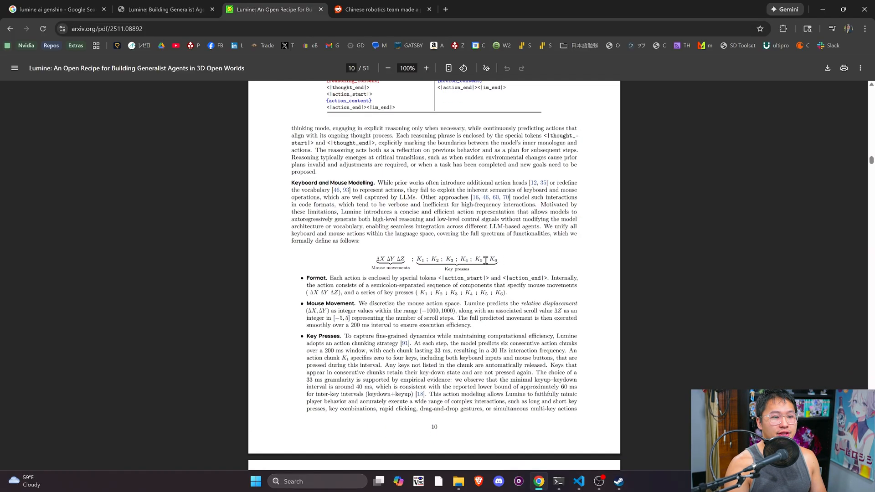
click(426, 68)
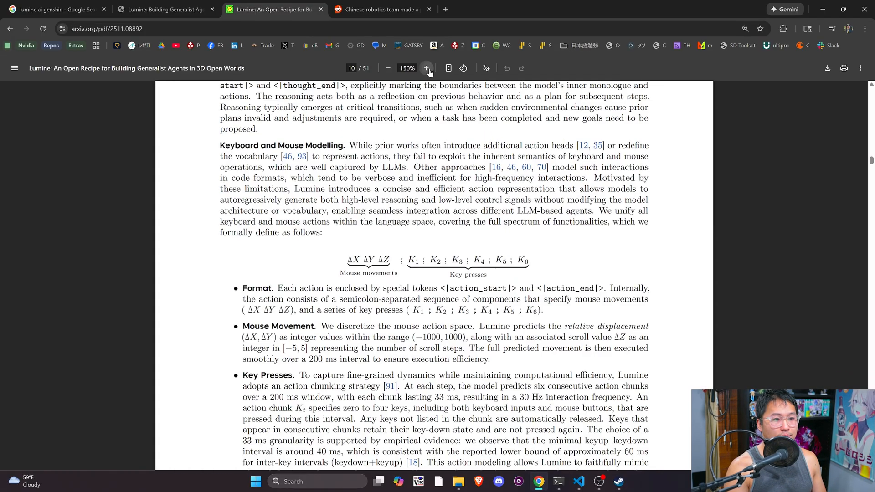
click(425, 68)
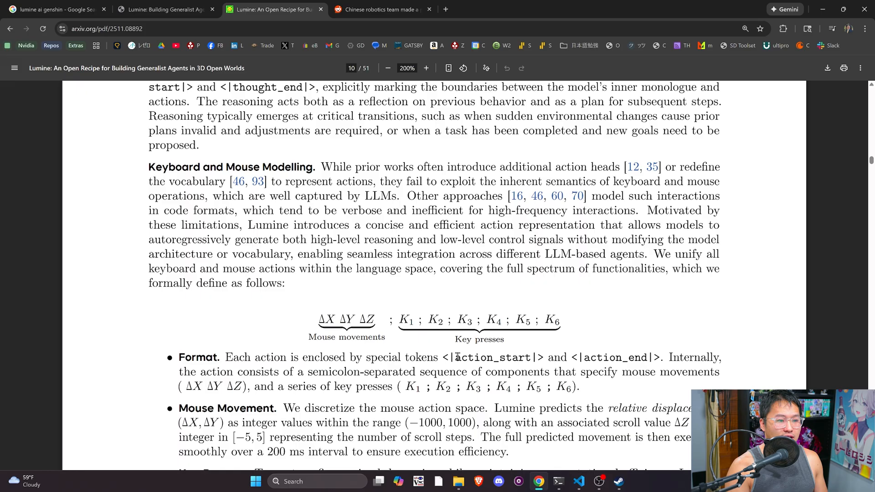
Highlight the mouse movement and key press action formula, then clear the selection
drag(399, 320, 560, 320)
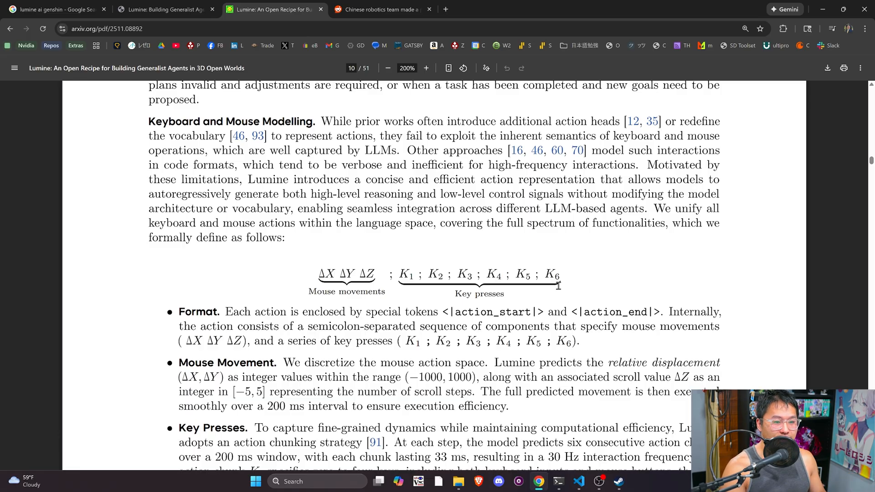
scroll(down, 3)
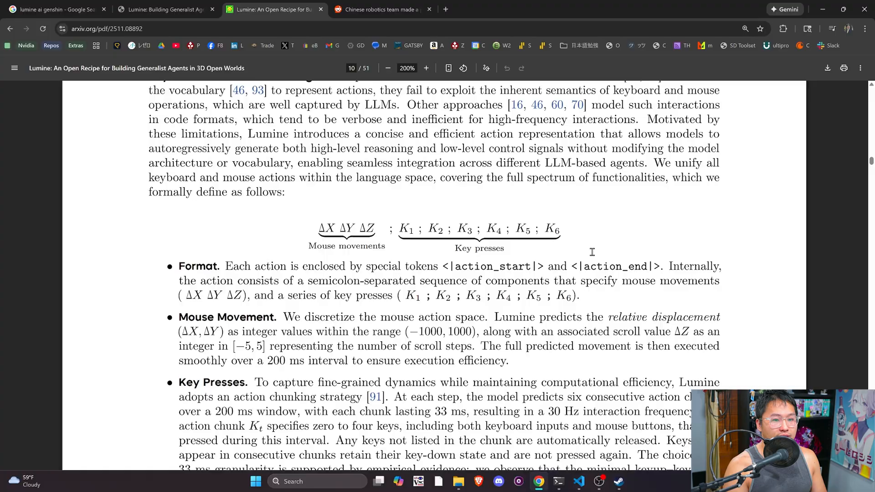
drag(318, 228, 558, 268)
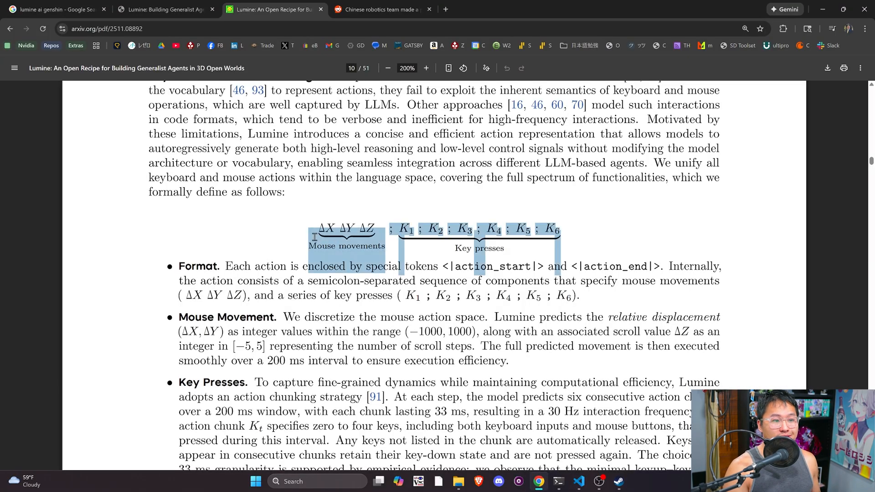
click(581, 238)
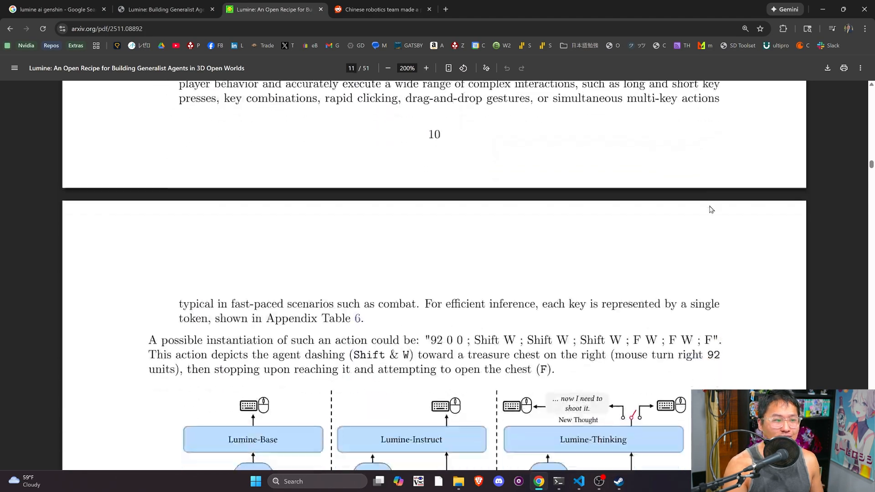
Scroll to Figure 7's latency breakdown on page 15
scroll(down, 3)
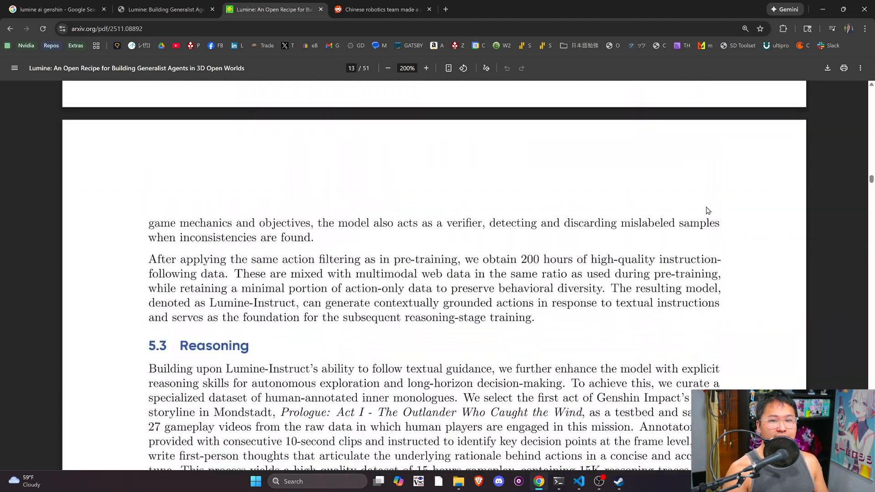
scroll(down, 3)
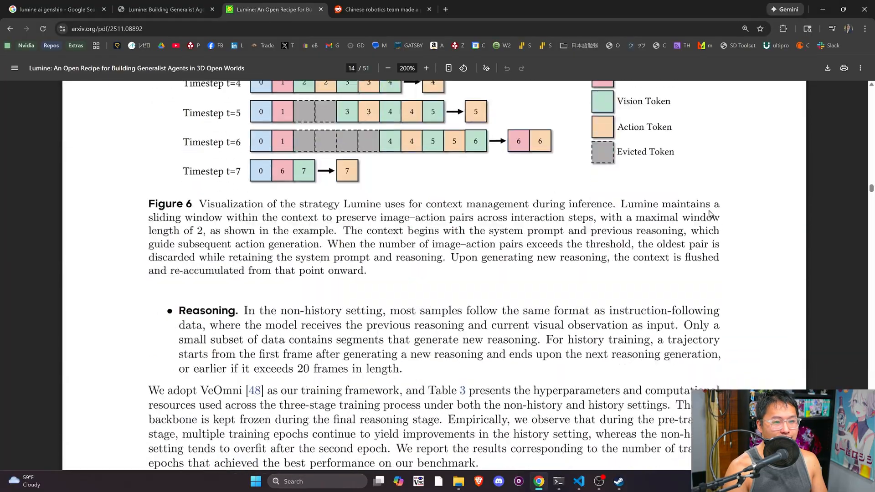
scroll(down, 3)
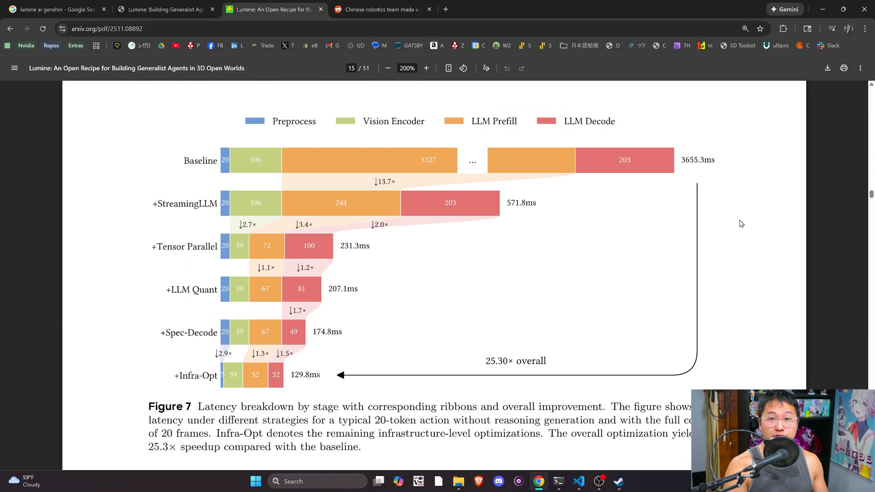
mouse_move(329, 369)
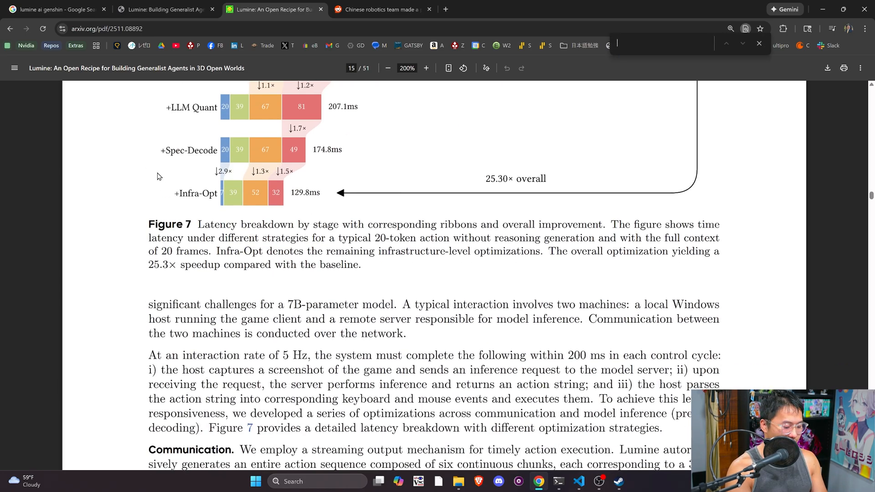
Search the paper for 'qwen2' and then '2B' occurrences, reaching page 18's Scaling Results
text(qwen2)
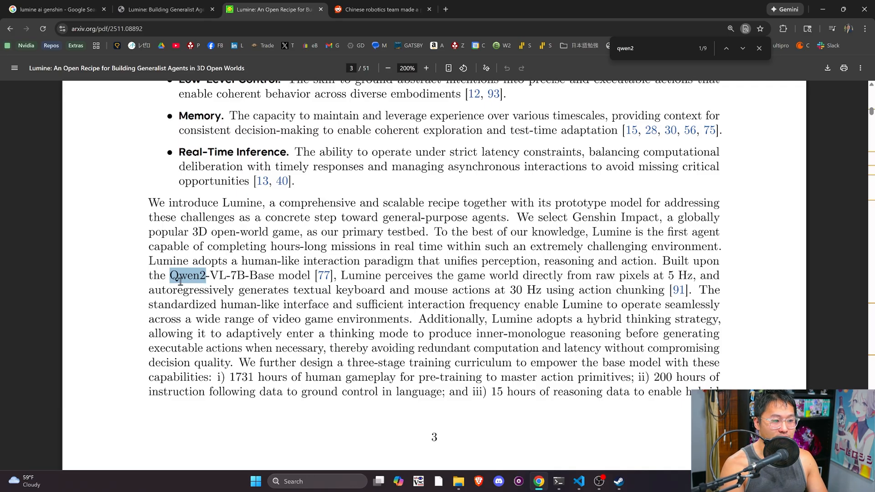
drag(188, 275, 311, 275)
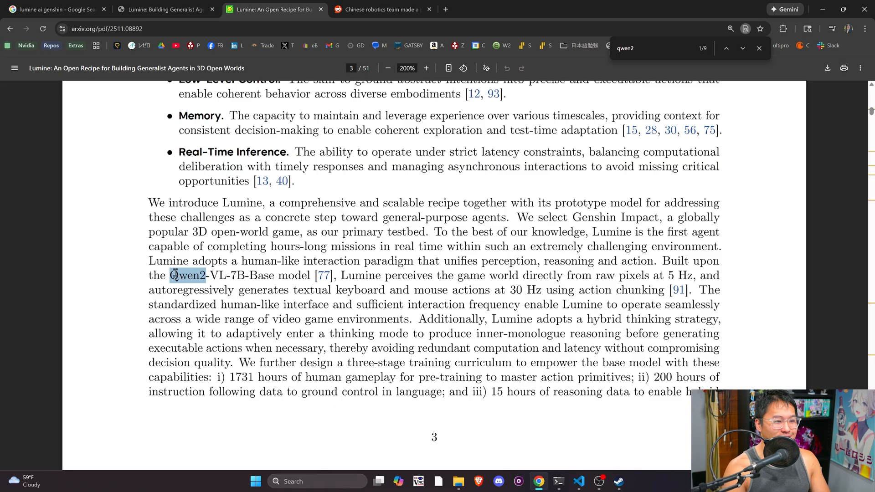
scroll(down, 3)
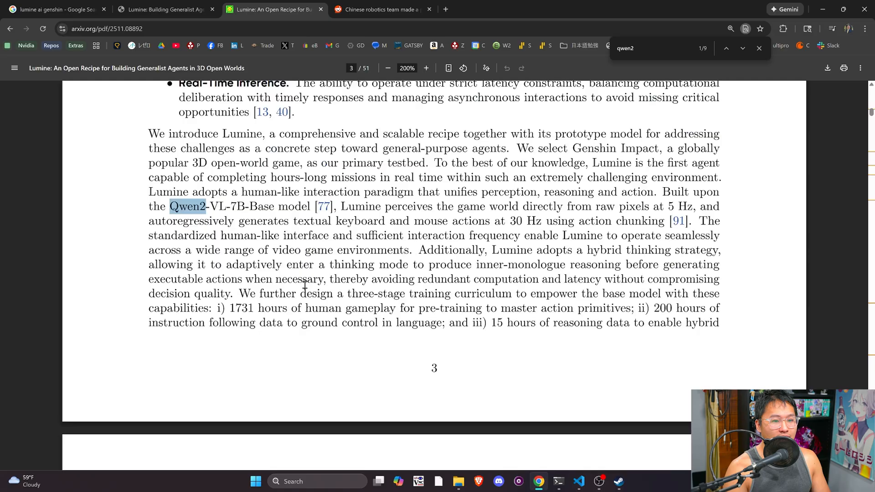
click(743, 48)
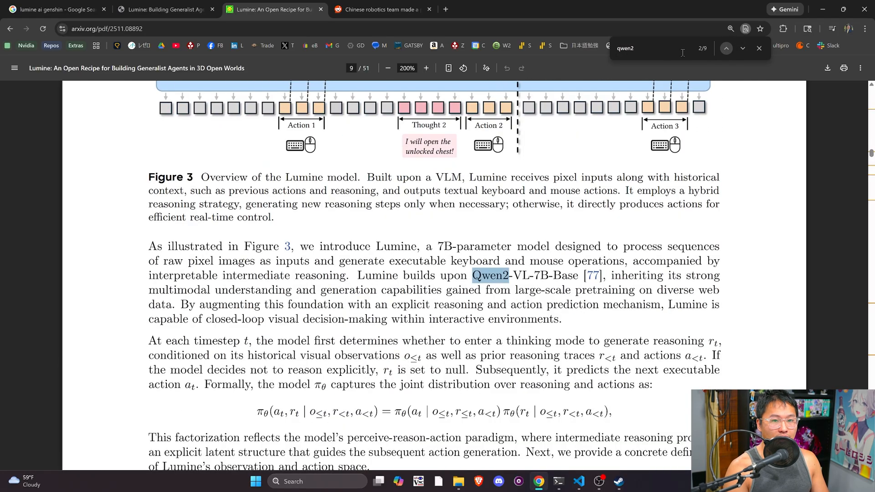
text(qw)
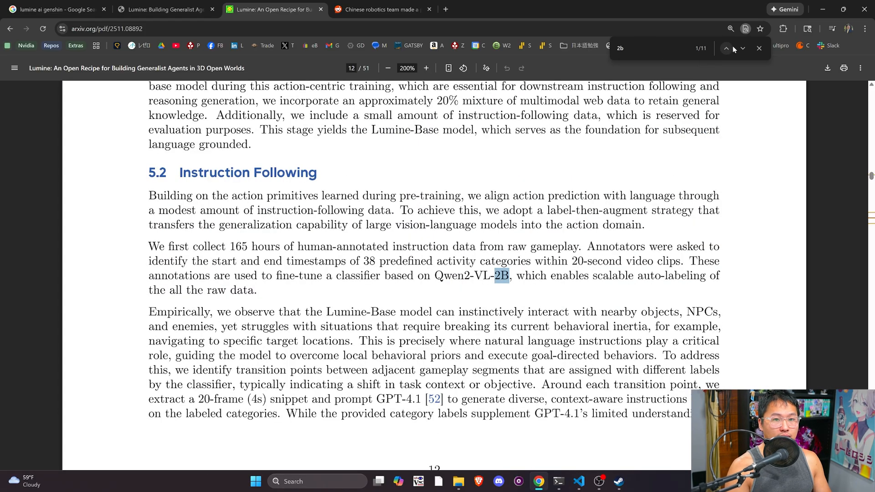
drag(428, 261, 508, 275)
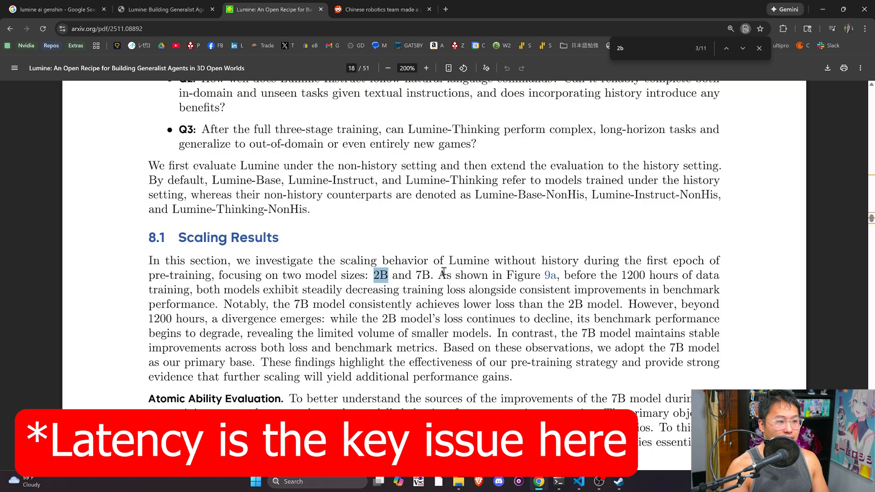
mouse_move(417, 277)
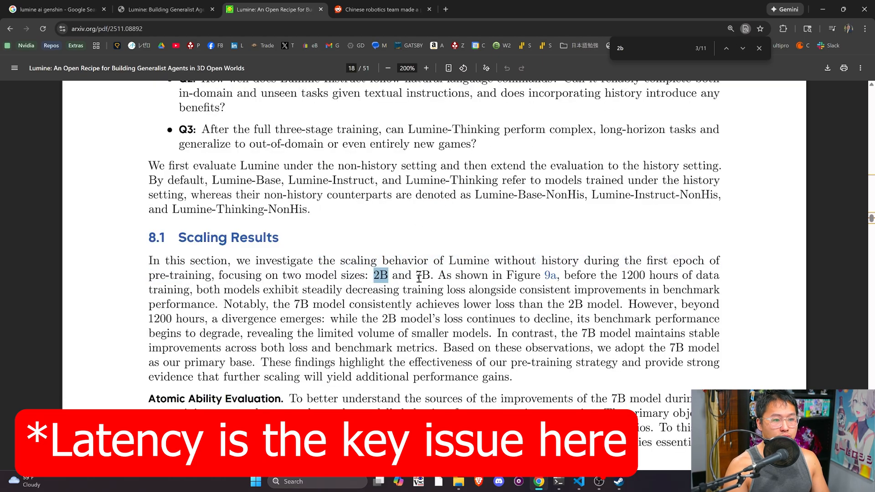
Scroll page 19 past Figure 9's scaling plots to the GUI Manipulation and Obstacle Avoidance bullets
scroll(down, 3)
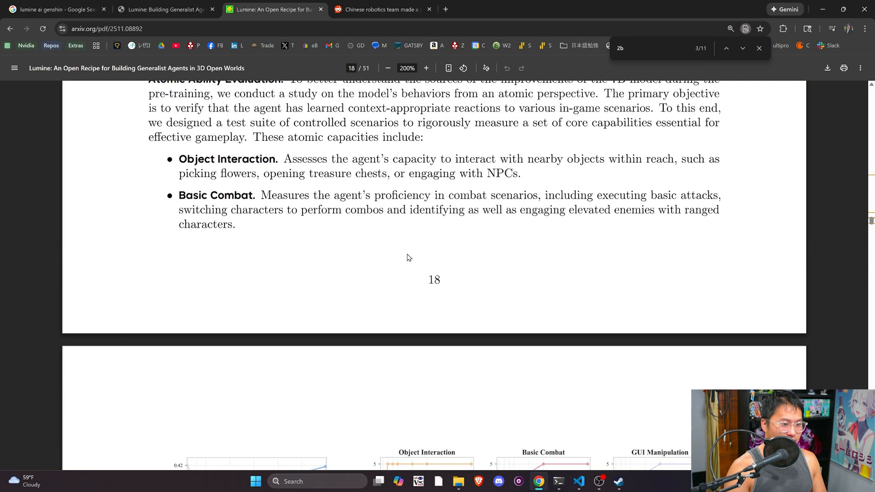
scroll(down, 3)
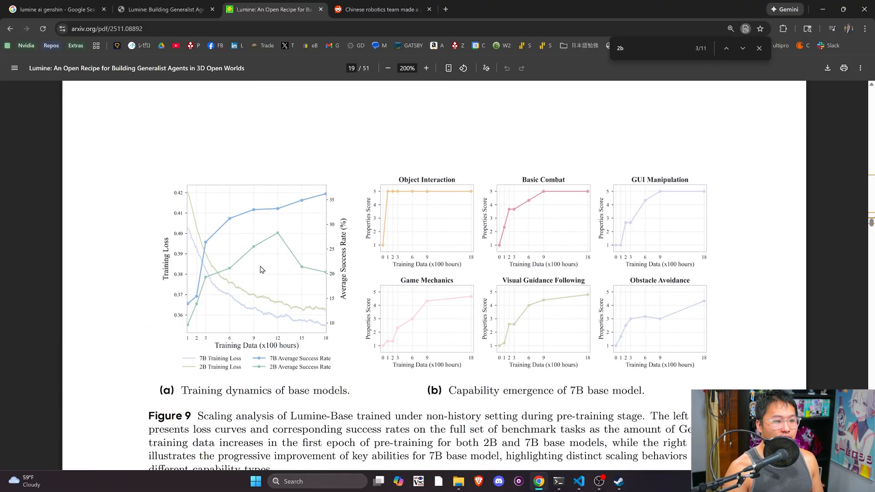
mouse_move(286, 232)
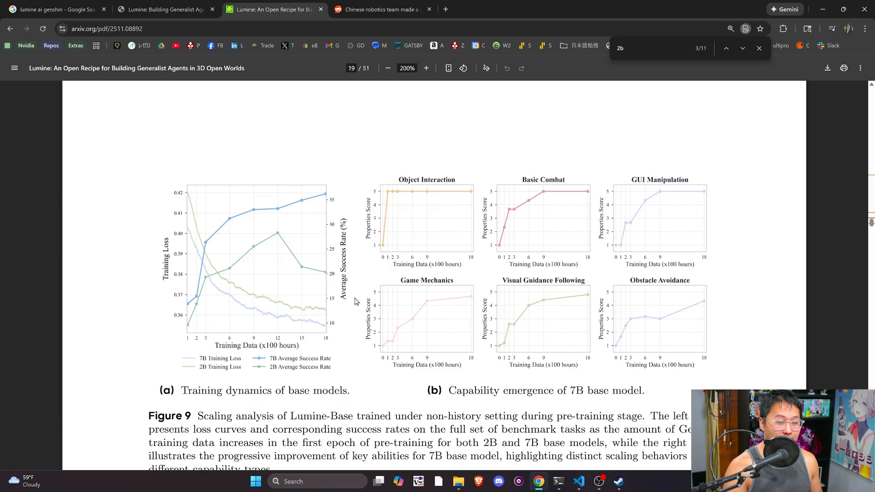
mouse_move(359, 279)
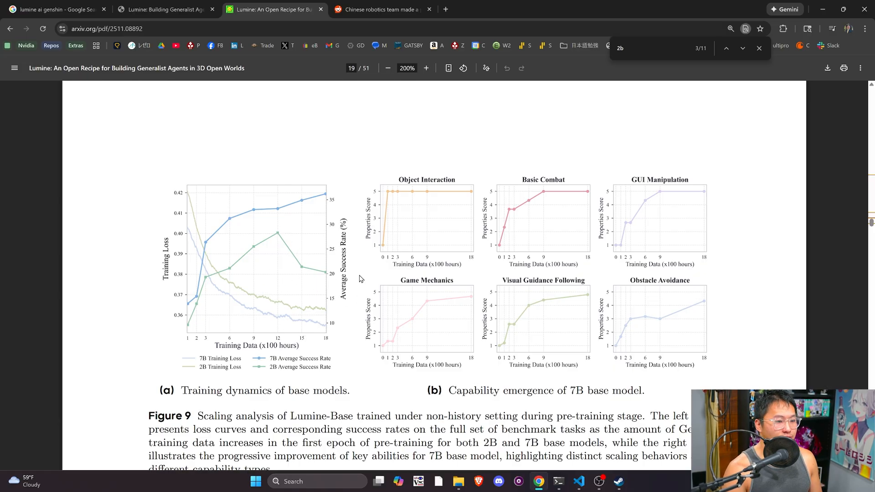
mouse_move(306, 257)
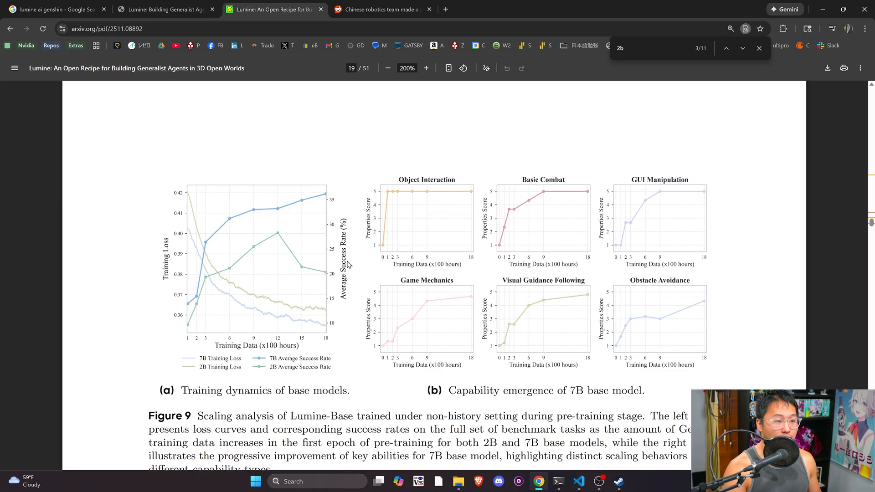
scroll(down, 3)
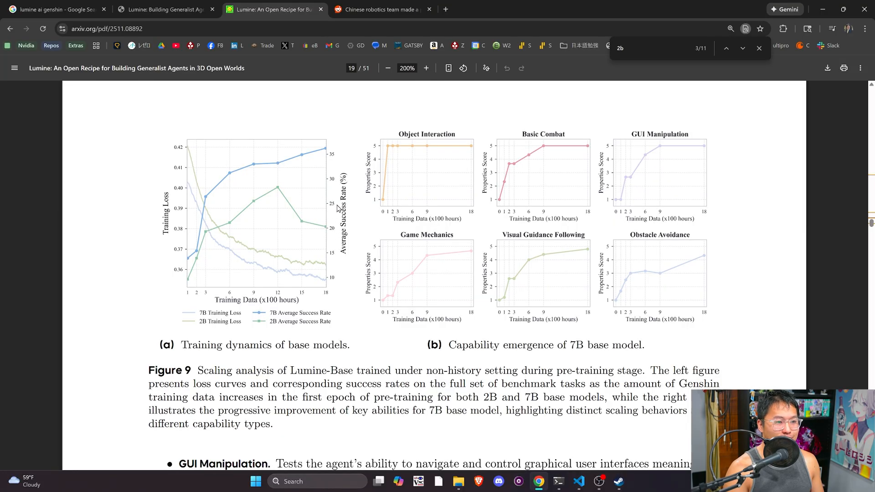
mouse_move(259, 289)
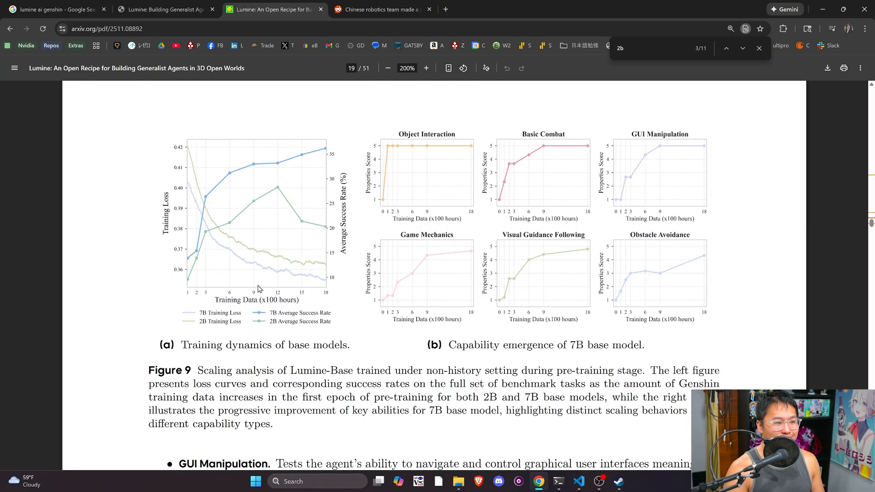
scroll(down, 3)
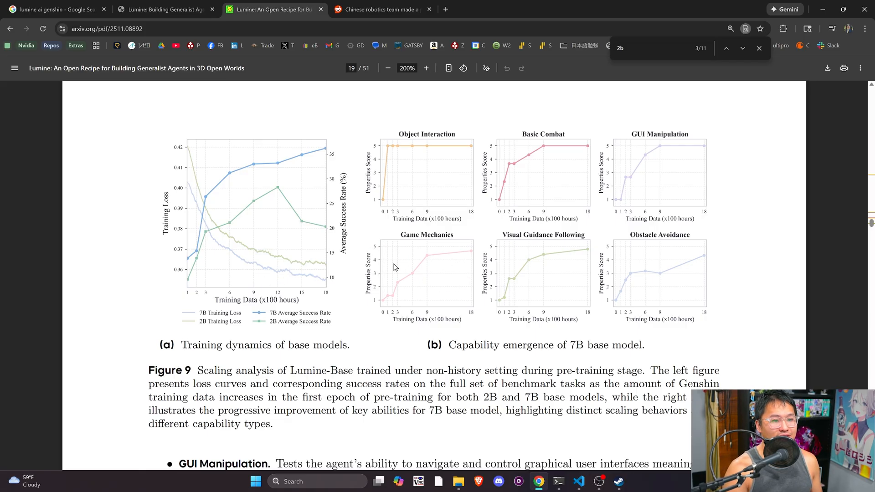
mouse_move(391, 134)
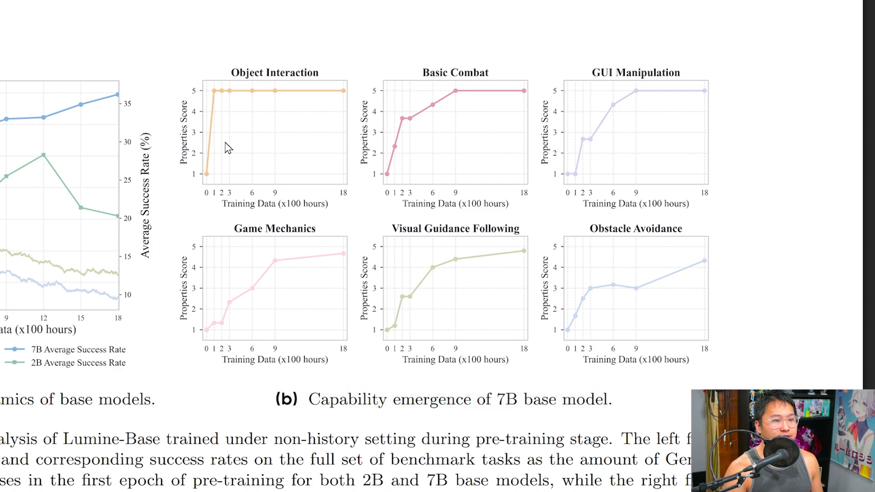
mouse_move(256, 107)
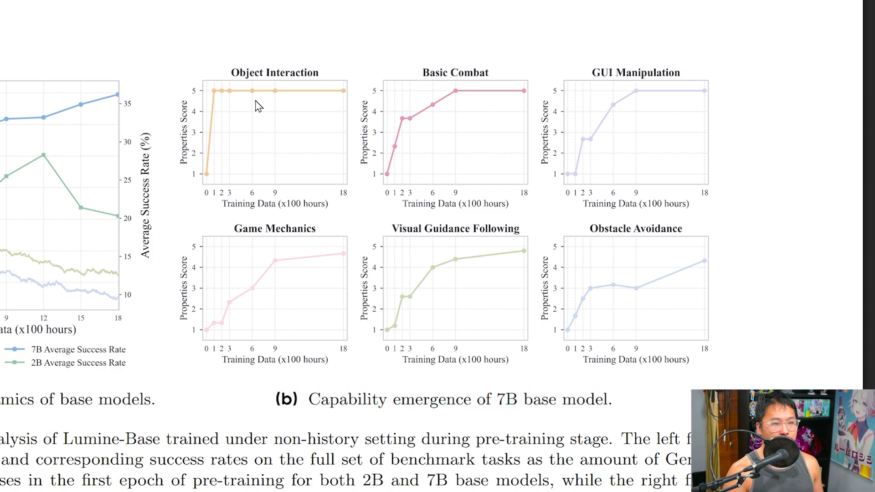
mouse_move(641, 176)
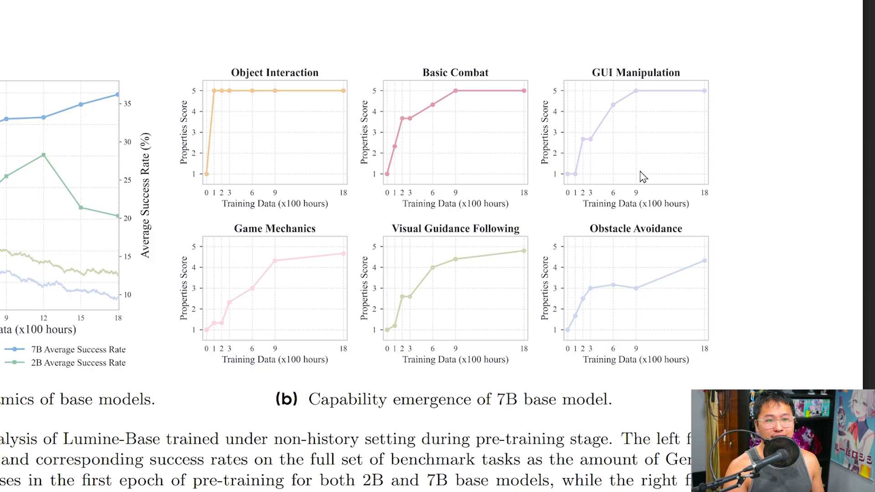
mouse_move(361, 289)
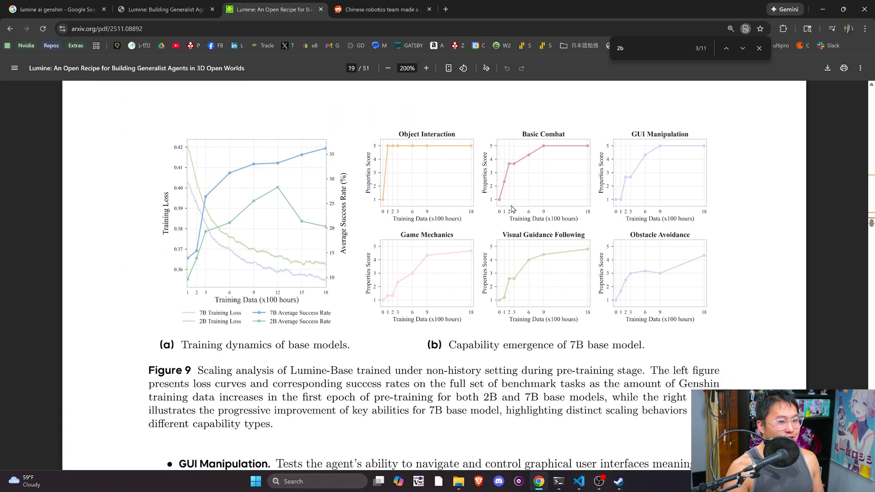
mouse_move(501, 200)
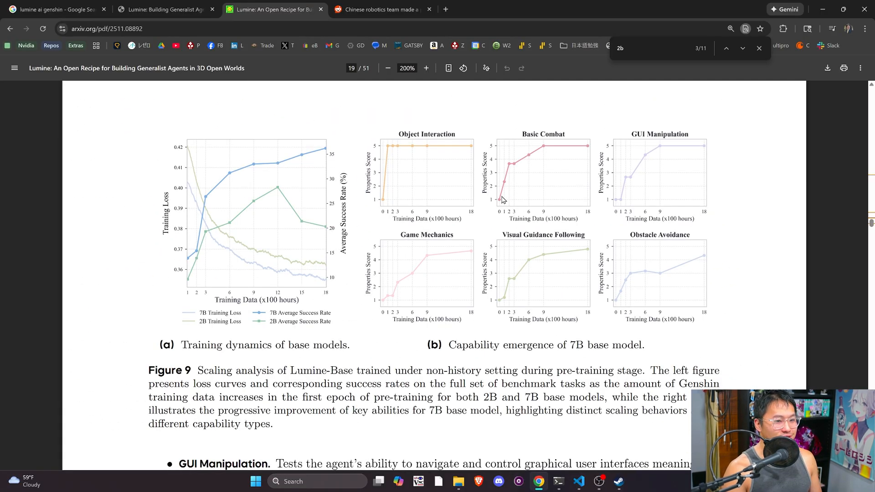
mouse_move(403, 199)
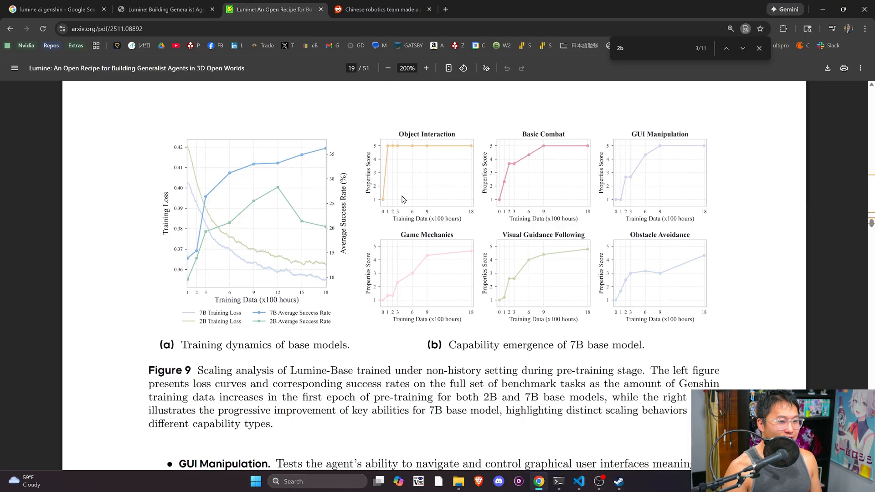
mouse_move(395, 211)
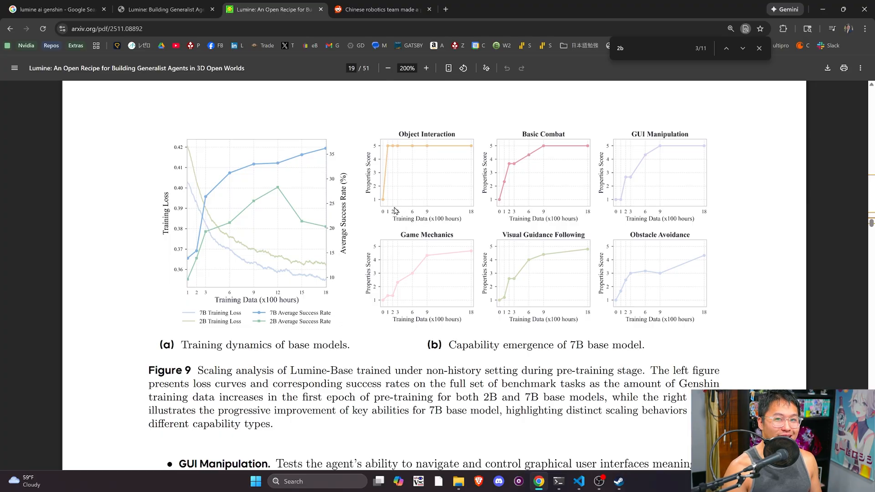
scroll(down, 3)
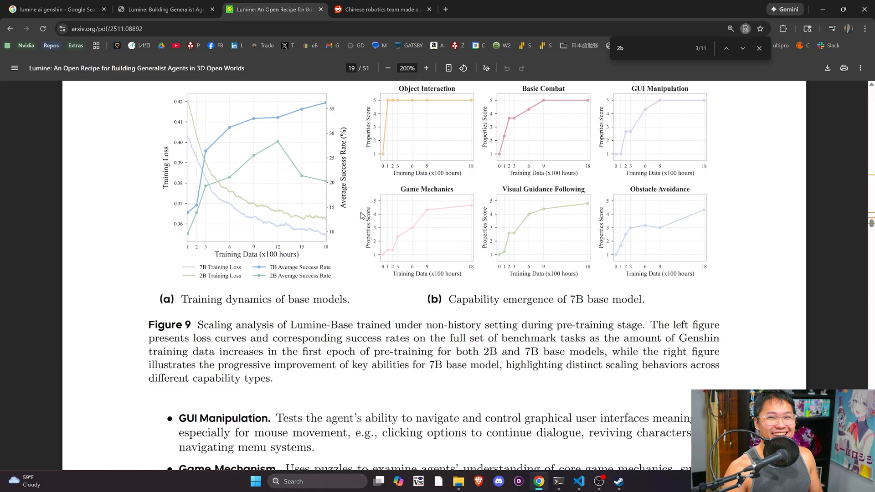
scroll(down, 3)
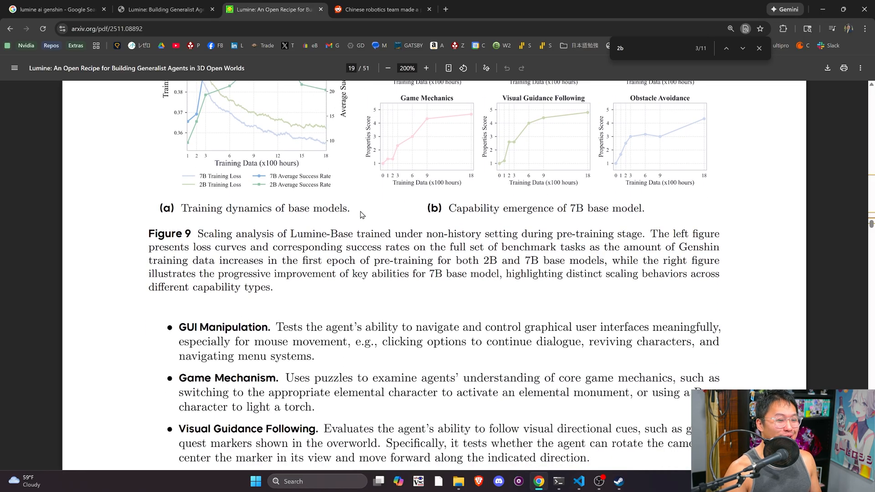
scroll(down, 3)
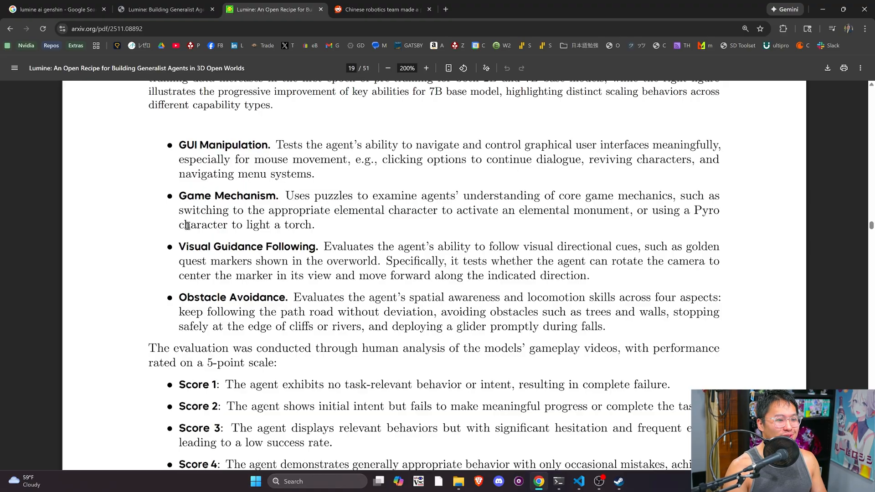
Scroll past Figure 10's non-history success rates to page 21's Performance on Hard Tasks section
scroll(down, 3)
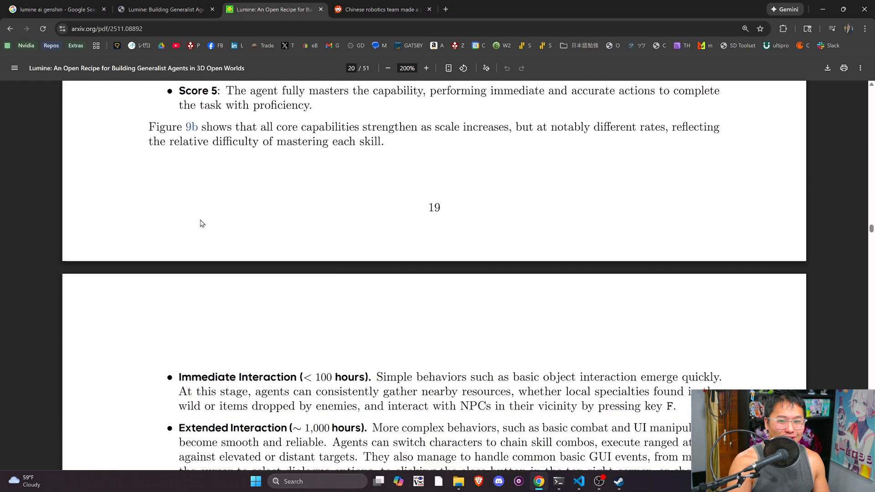
scroll(down, 3)
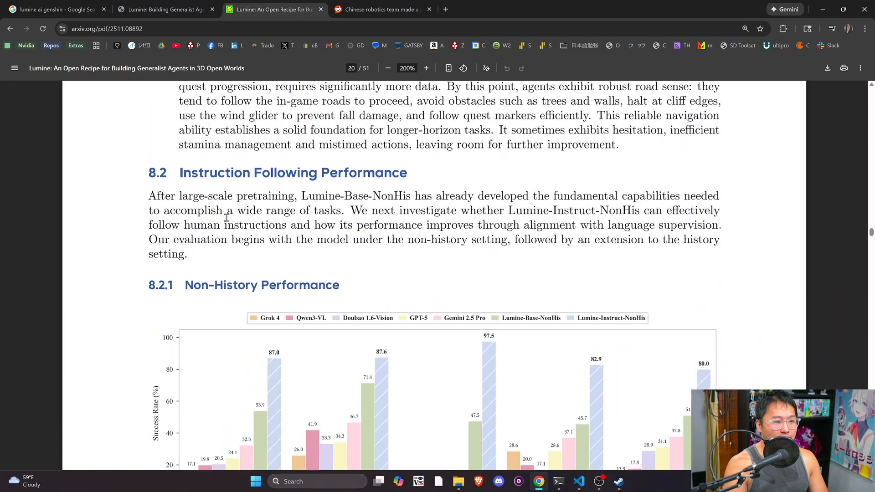
scroll(down, 3)
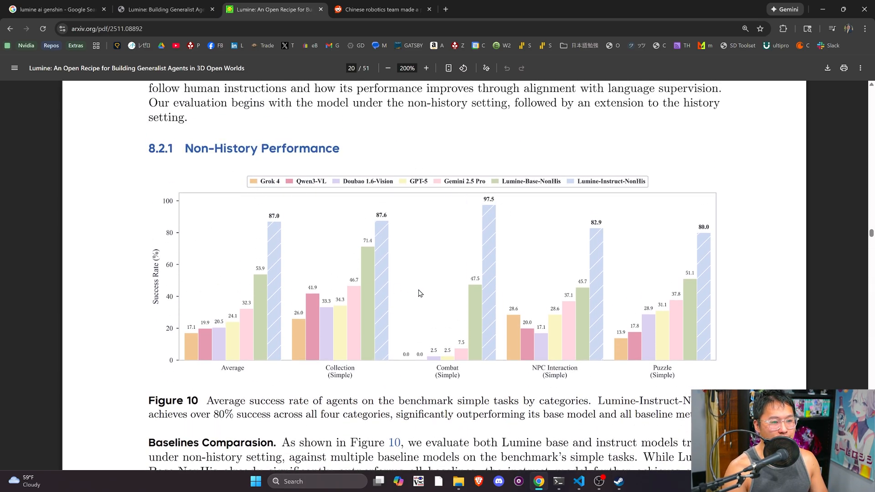
mouse_move(561, 319)
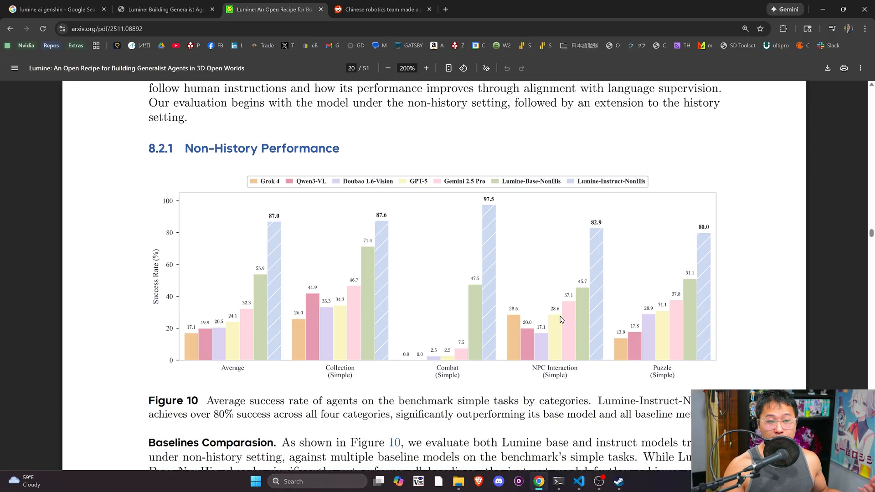
mouse_move(300, 240)
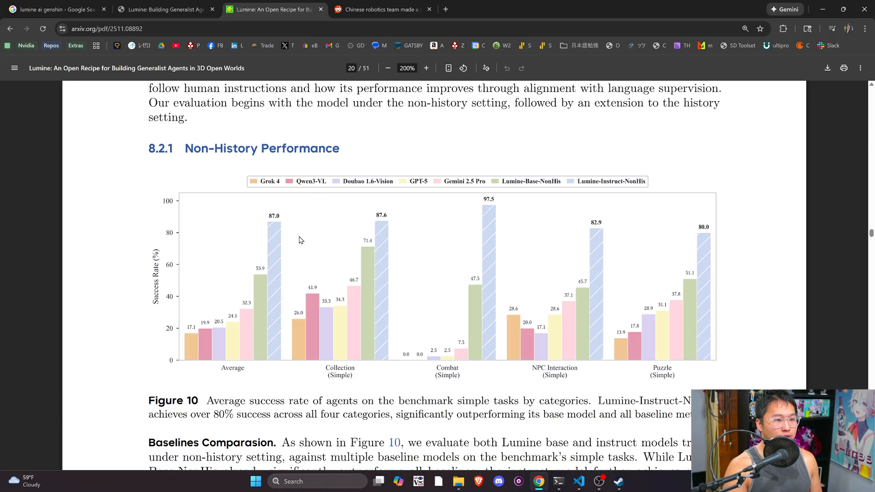
mouse_move(368, 189)
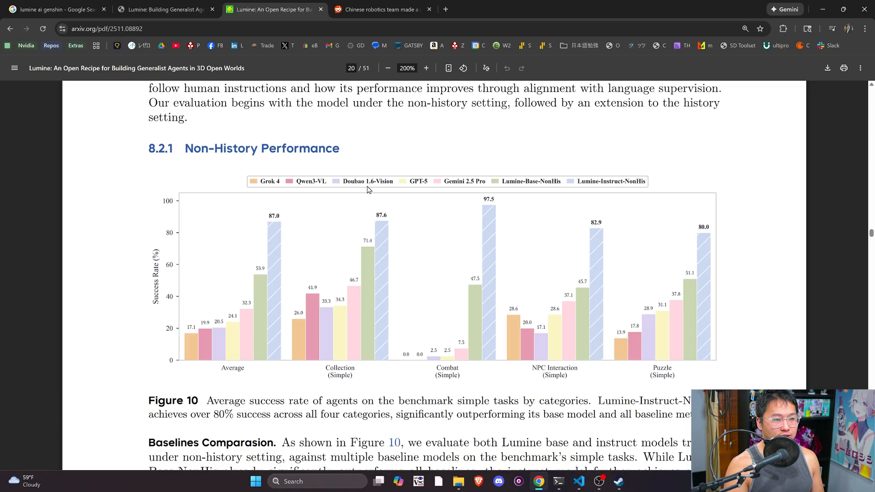
mouse_move(473, 193)
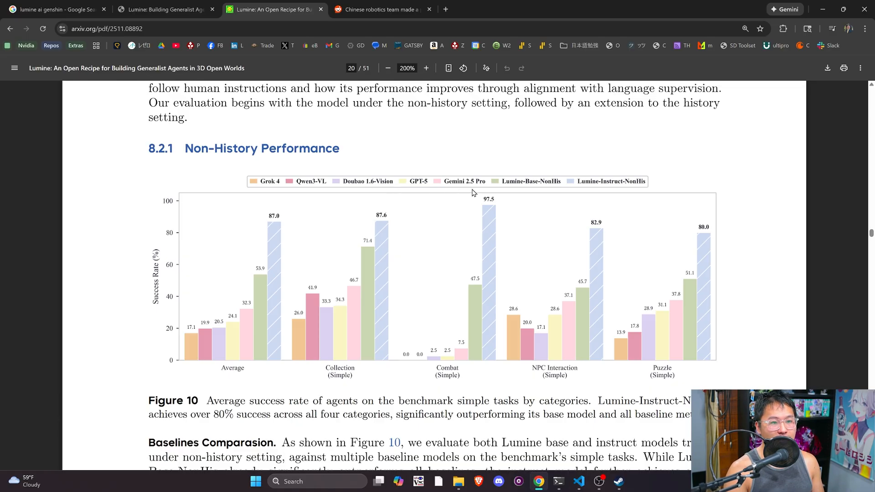
mouse_move(595, 183)
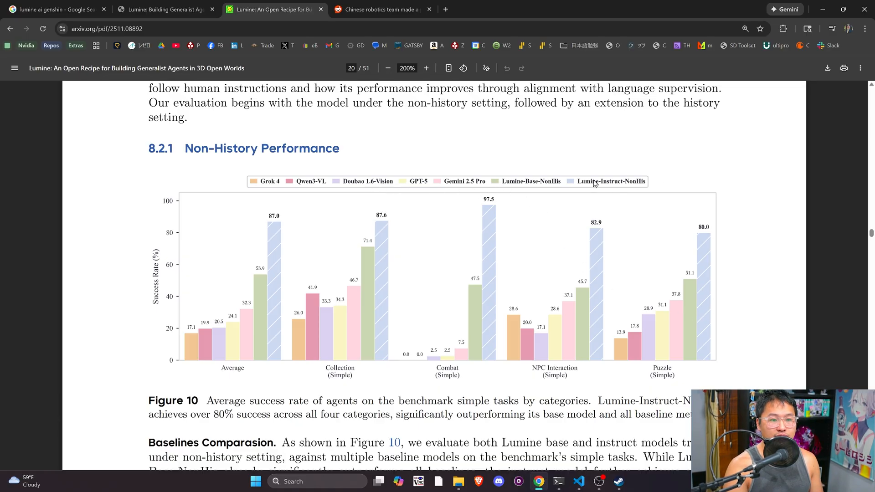
mouse_move(524, 190)
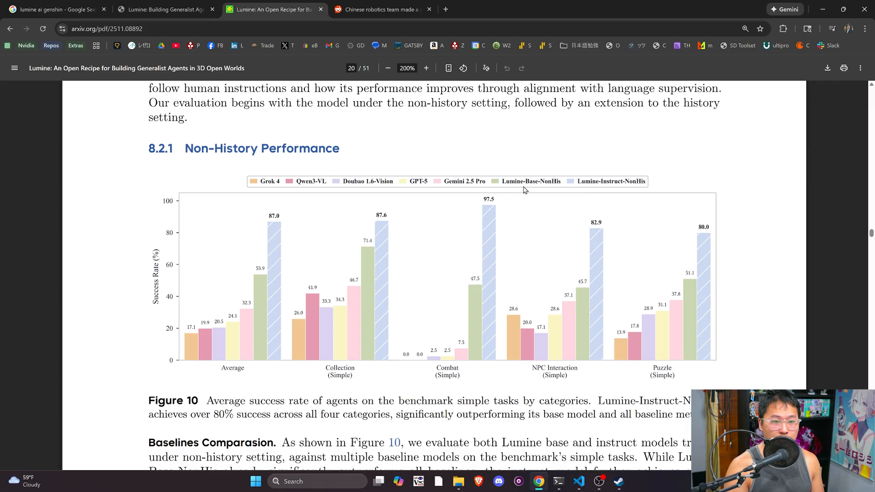
mouse_move(281, 290)
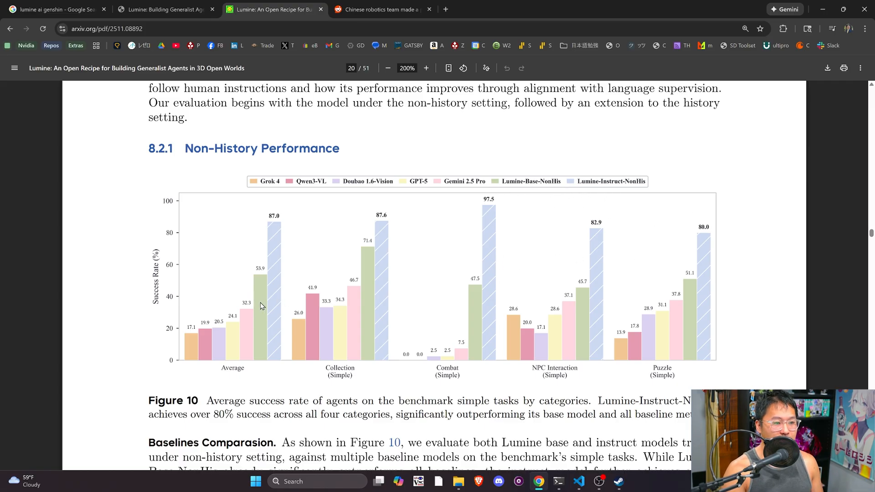
mouse_move(448, 371)
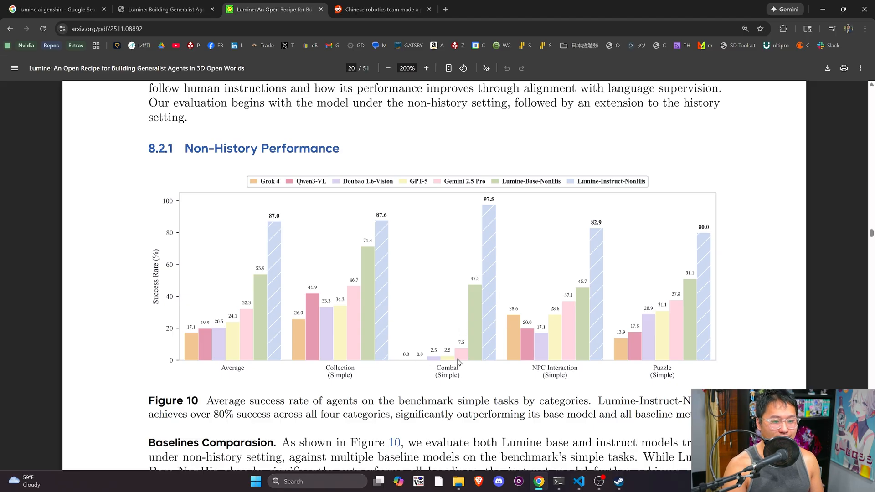
mouse_move(567, 357)
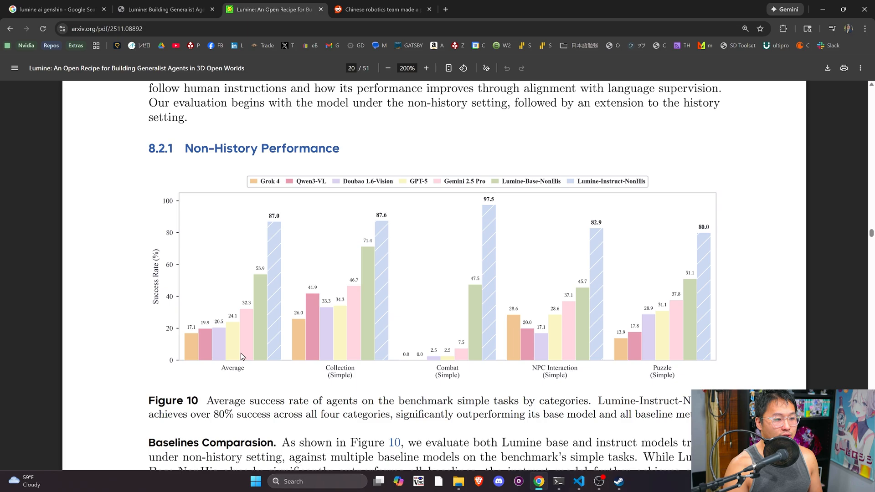
mouse_move(311, 328)
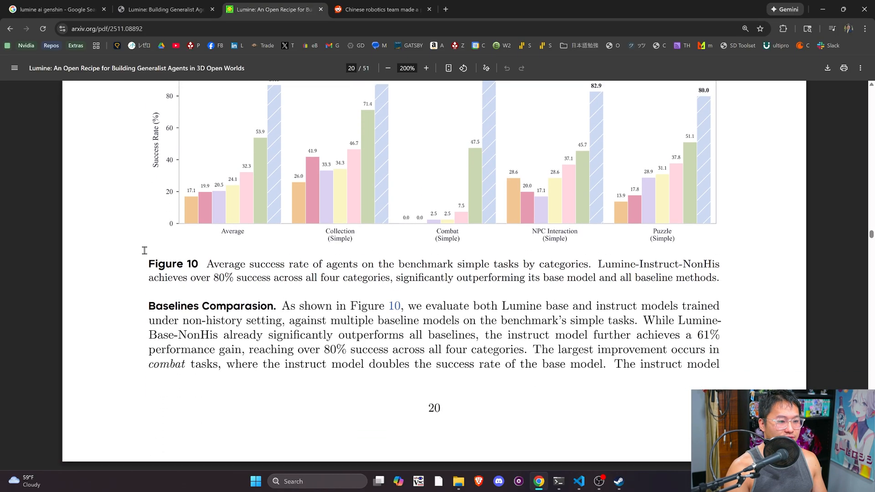
drag(391, 320, 720, 364)
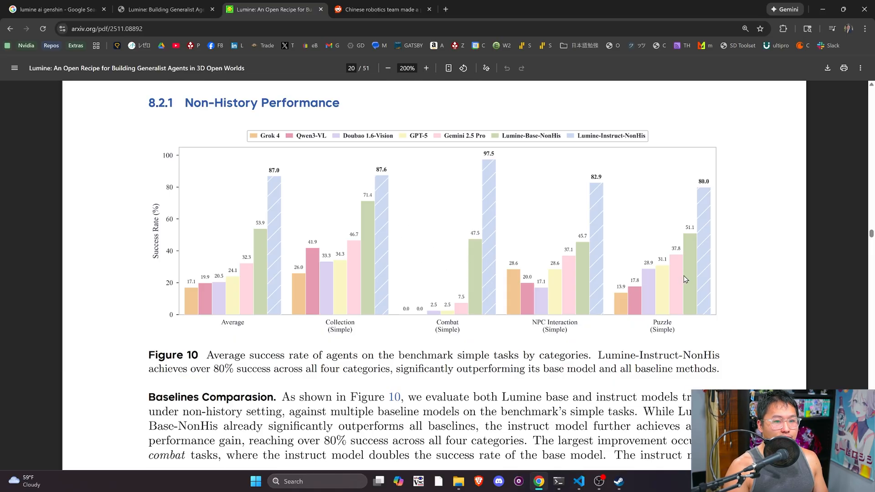
scroll(down, 3)
text(2b)
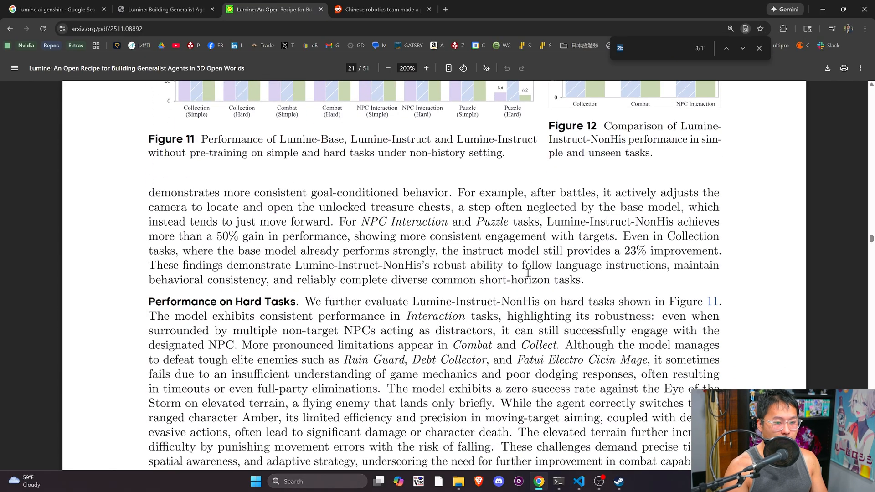
Search the PDF for 'cradle', step through its mentions, and highlight reference [70]'s title
text(cradle)
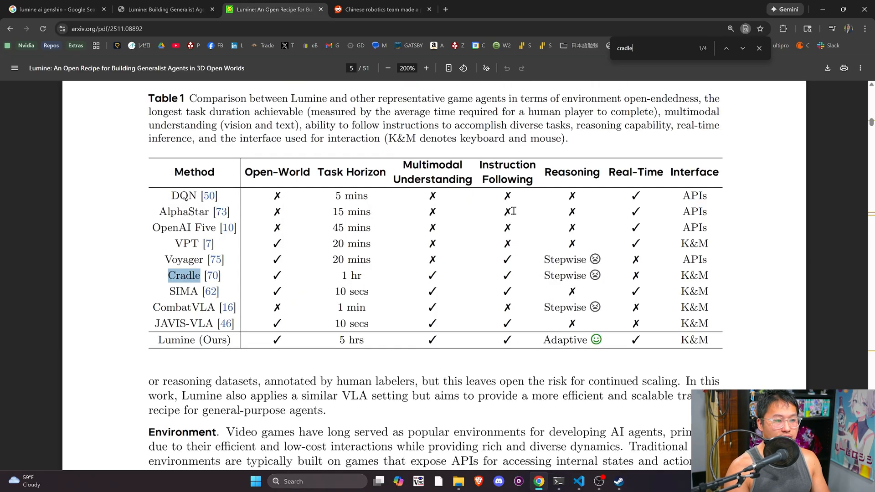
click(743, 48)
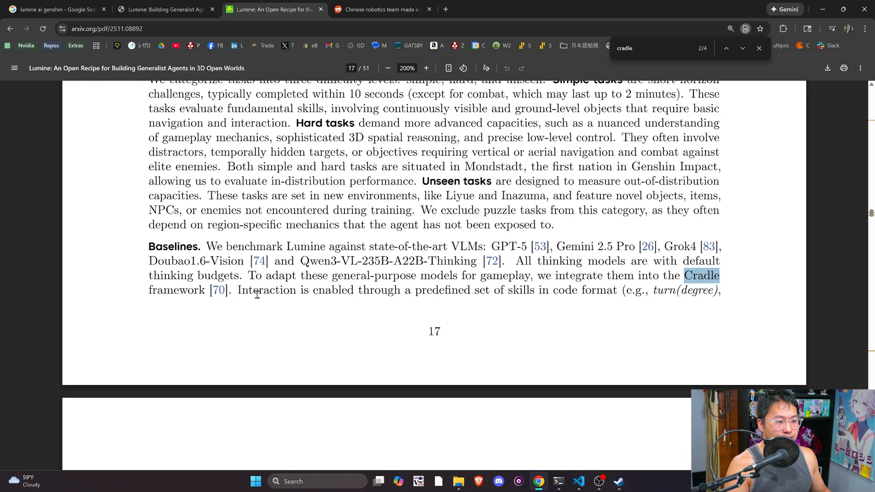
mouse_move(272, 263)
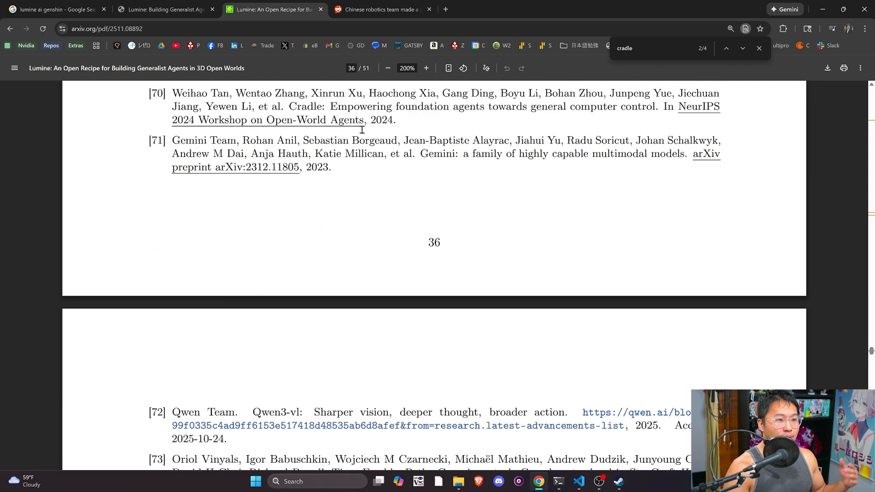
drag(680, 107, 363, 120)
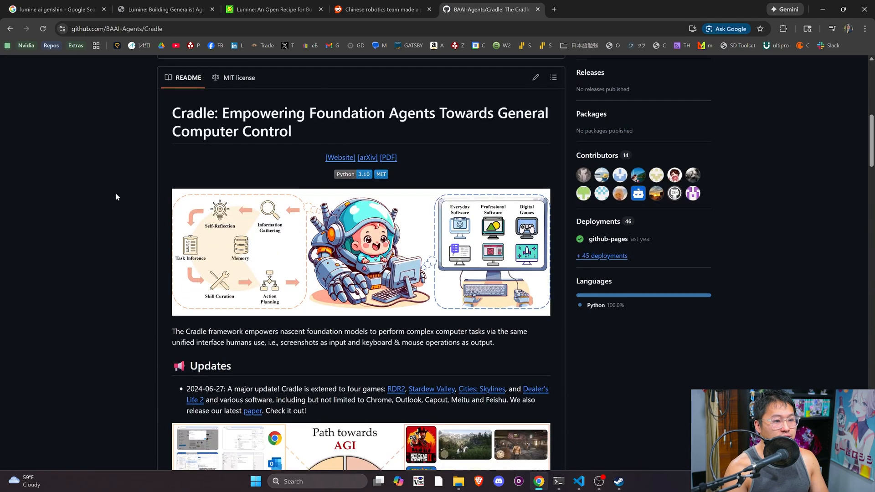
Read the Cradle README from its title past Installation, Setup and Get Started to File Structure
drag(244, 113, 290, 131)
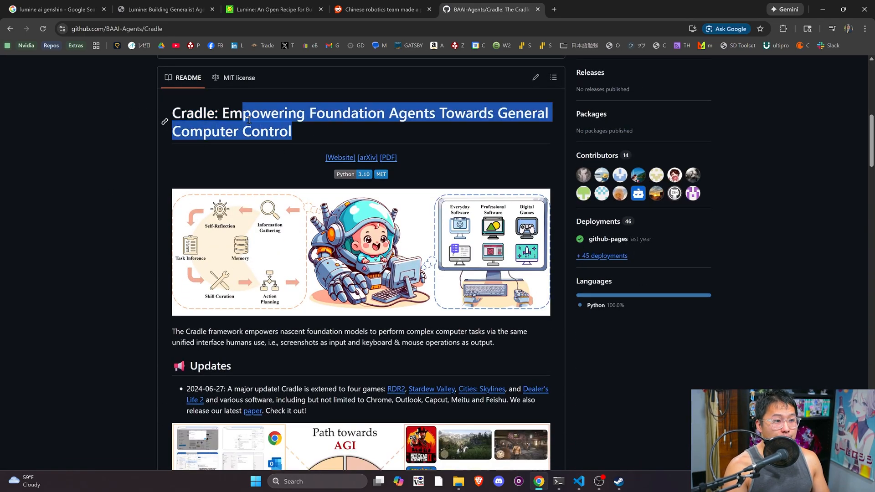
click(271, 131)
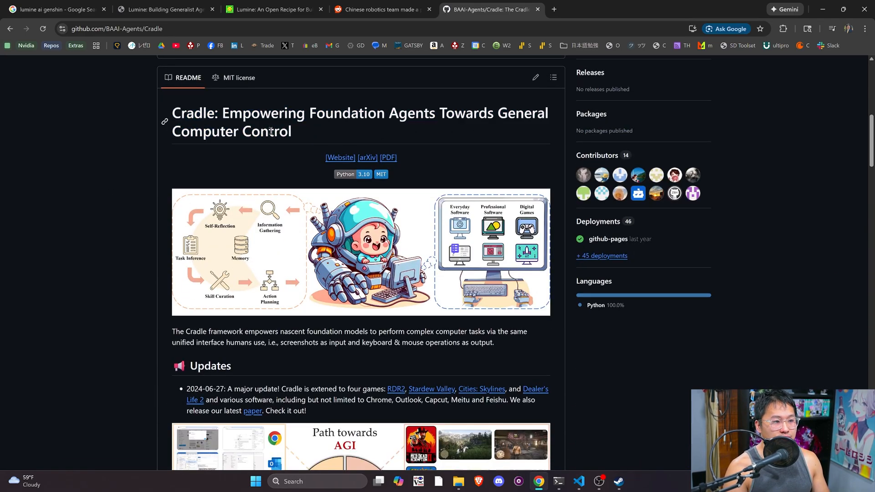
scroll(down, 3)
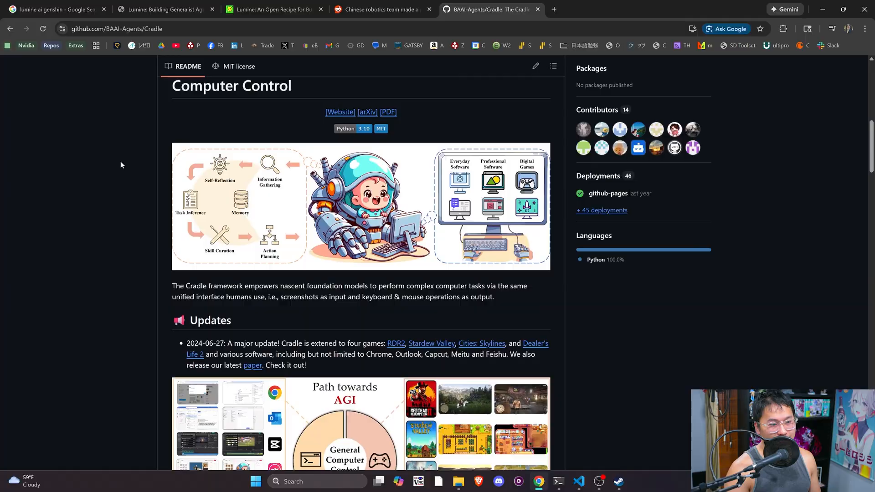
scroll(down, 3)
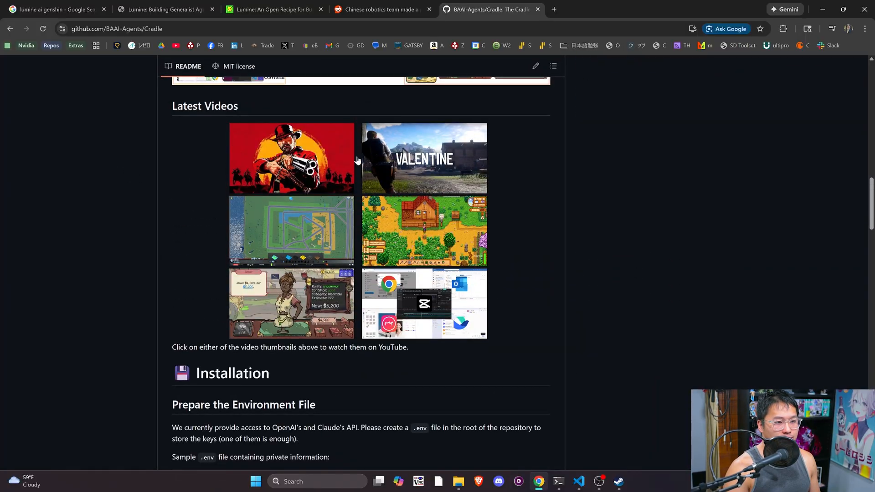
mouse_move(319, 245)
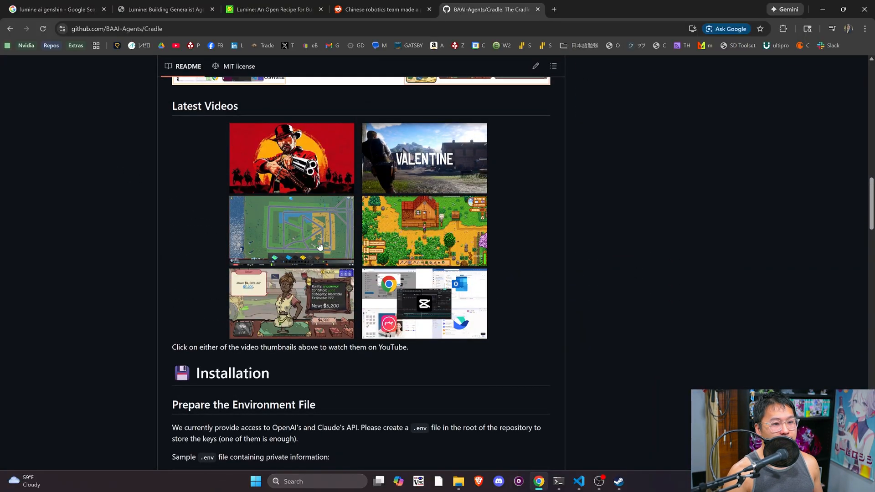
scroll(down, 3)
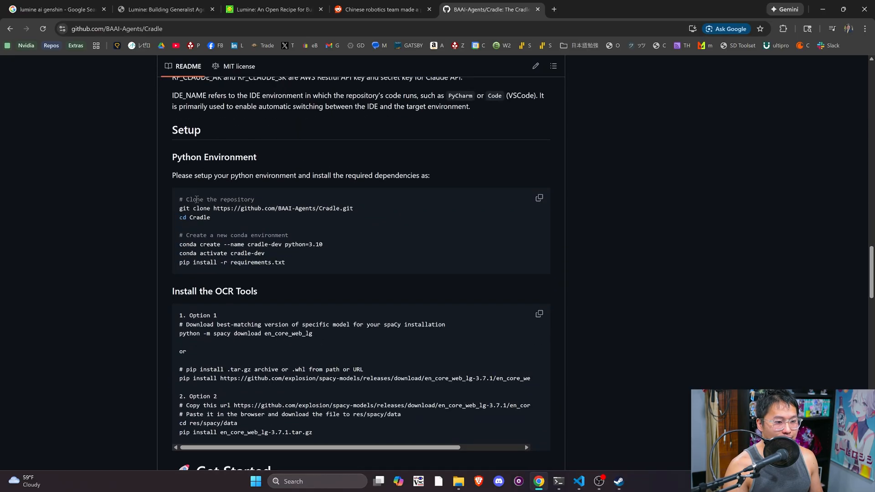
scroll(down, 3)
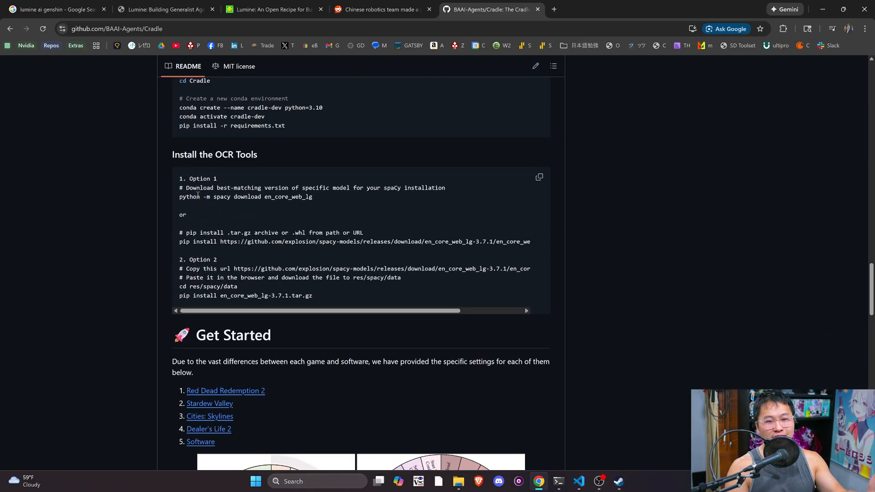
mouse_move(184, 209)
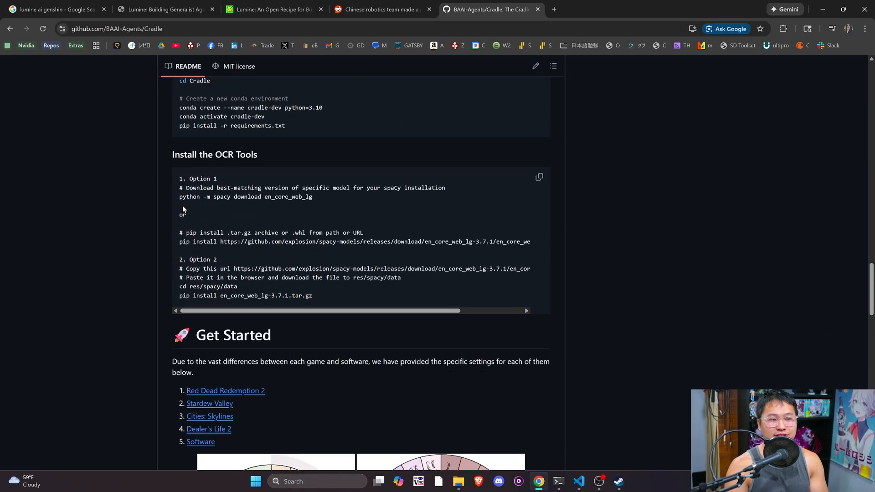
scroll(down, 3)
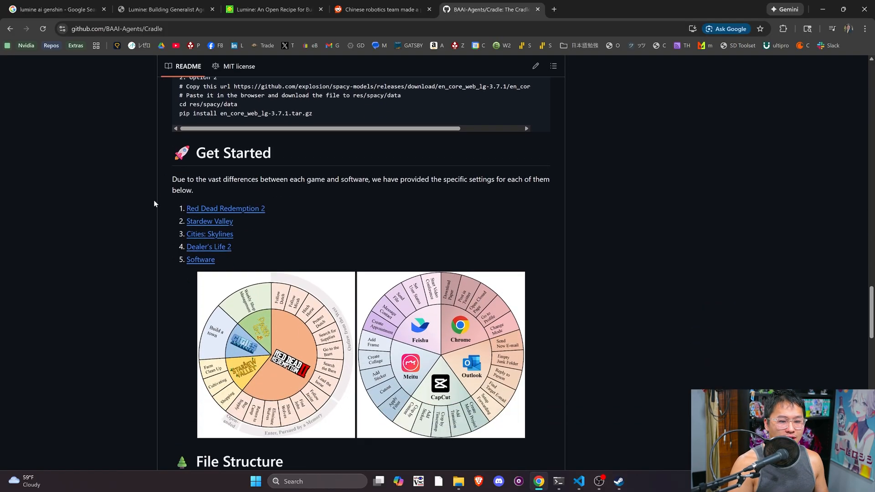
scroll(down, 3)
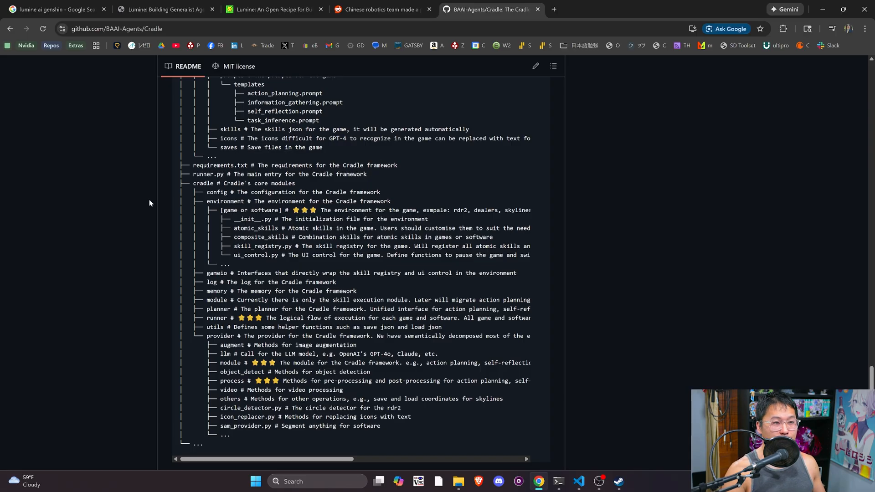
mouse_move(582, 451)
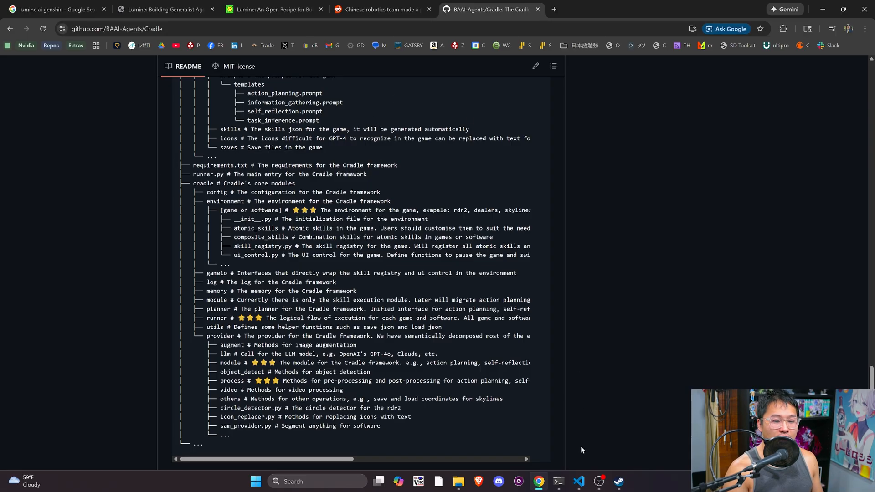
click(164, 10)
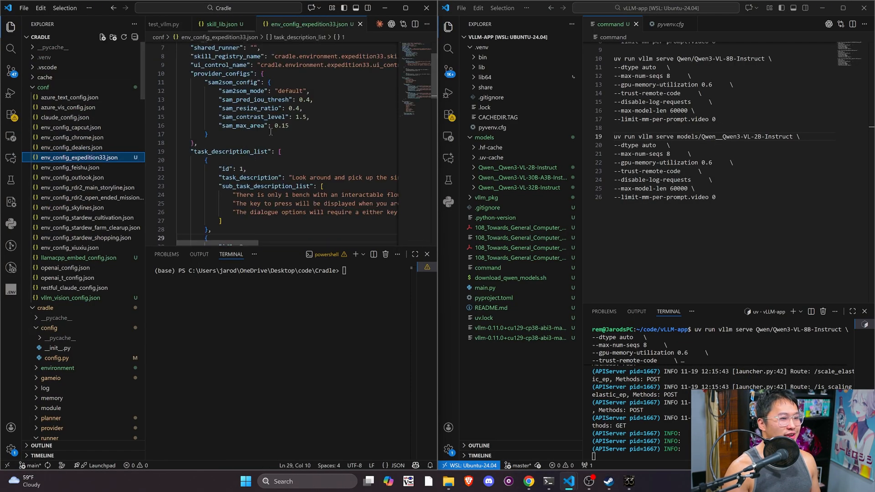
Scroll env_config_expedition33.json to task_description_list and select task 1's red-flower sub-task lines
scroll(down, 3)
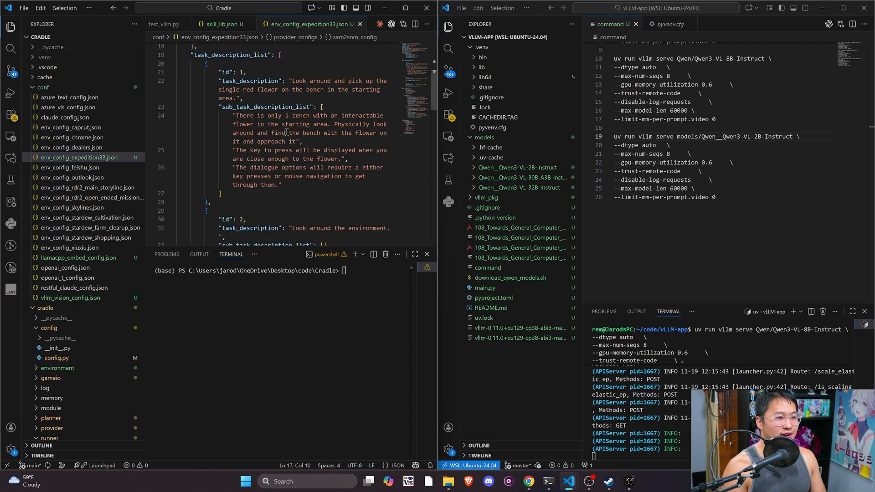
drag(290, 81, 324, 89)
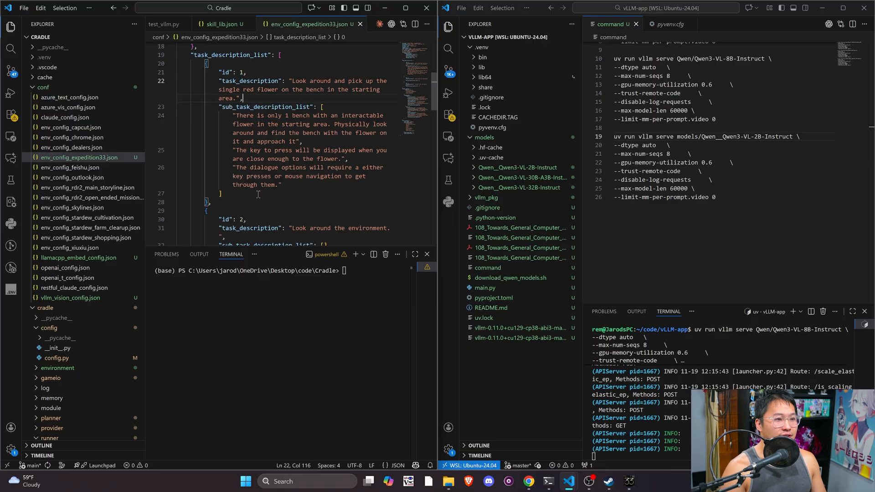
drag(234, 116, 281, 185)
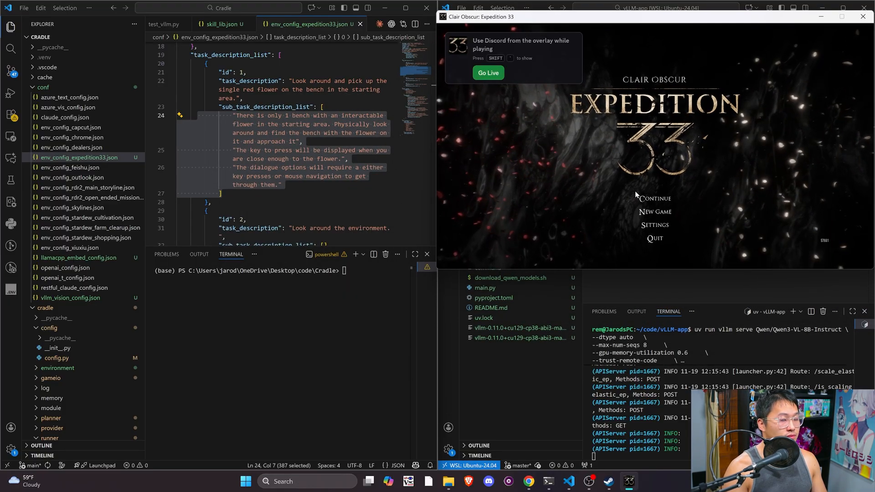
Continue from the main menu, choose the Lumière save, and confirm loading it
click(655, 199)
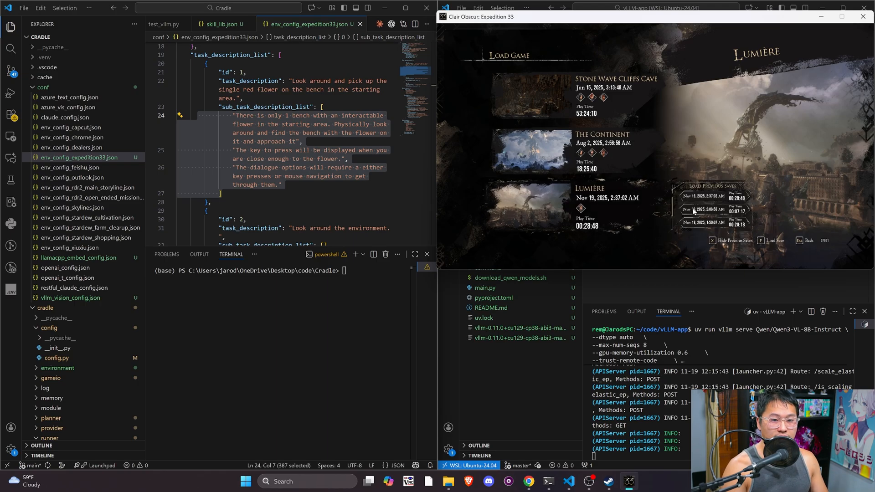
click(710, 196)
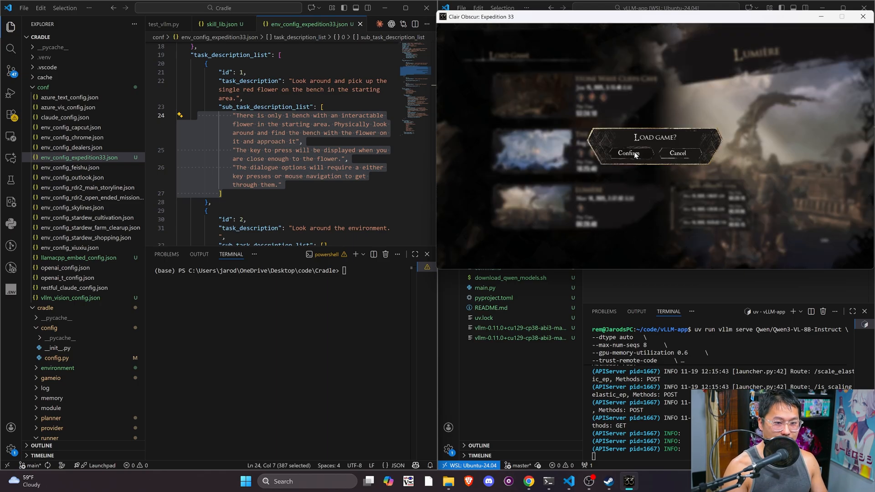
click(629, 154)
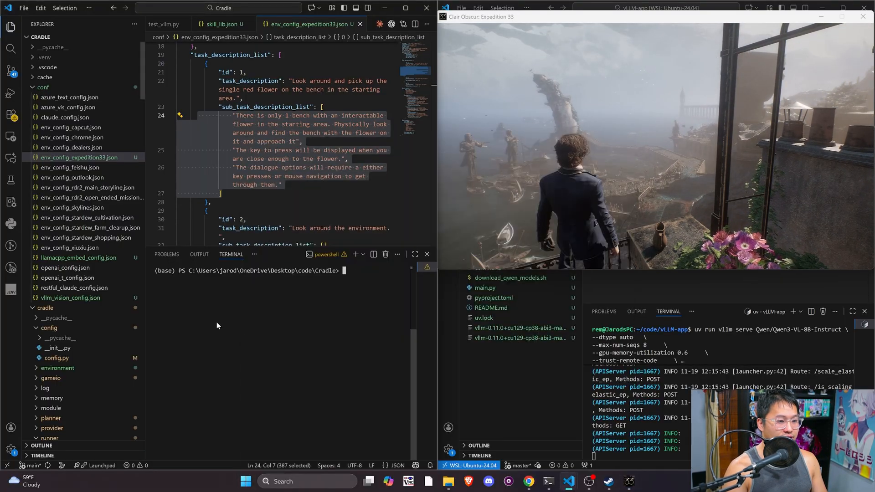
Launch runner.py with the expedition33 env config and vLLM provider, then interrupt it
text(uv run python runner.py --envConfig "./conf/env_config_expedition33.json" --llmProviderConfig "./conf/vllm_vision_config.json" --embedProviderConfig "./conf/llamacpp_embed_config.json")
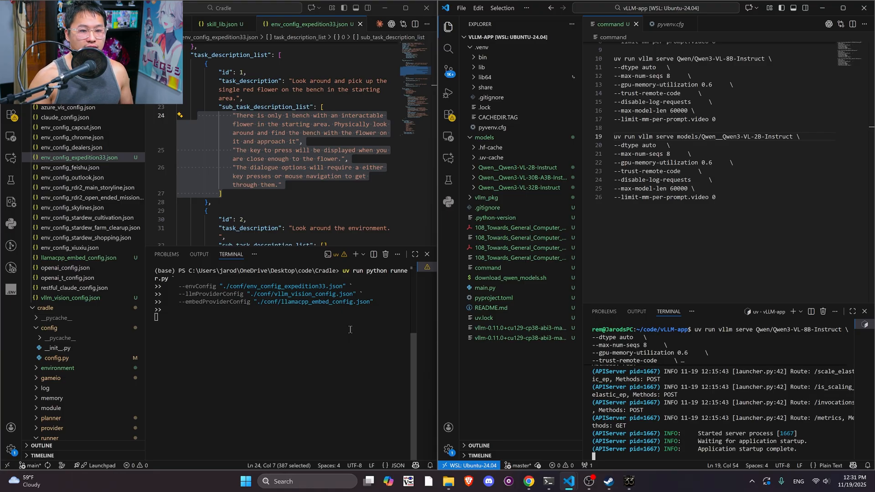
key(ctrl+c)
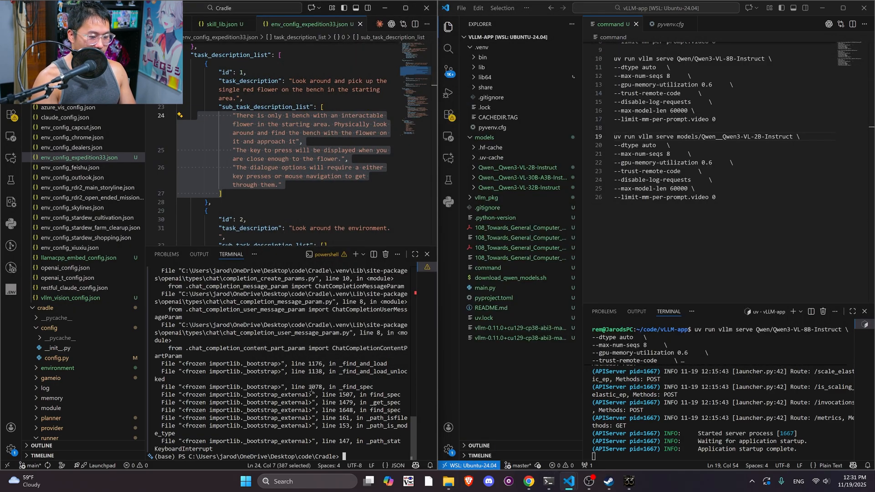
Clear the PowerShell terminal with cls before rerunning the Cradle runner
text(cls)
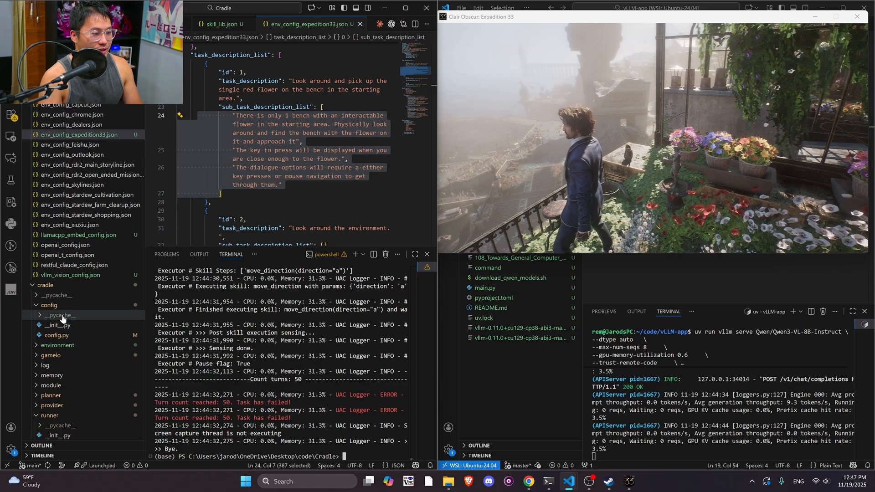
Click into VS Code to begin rewording the red-flower task description
click(55, 335)
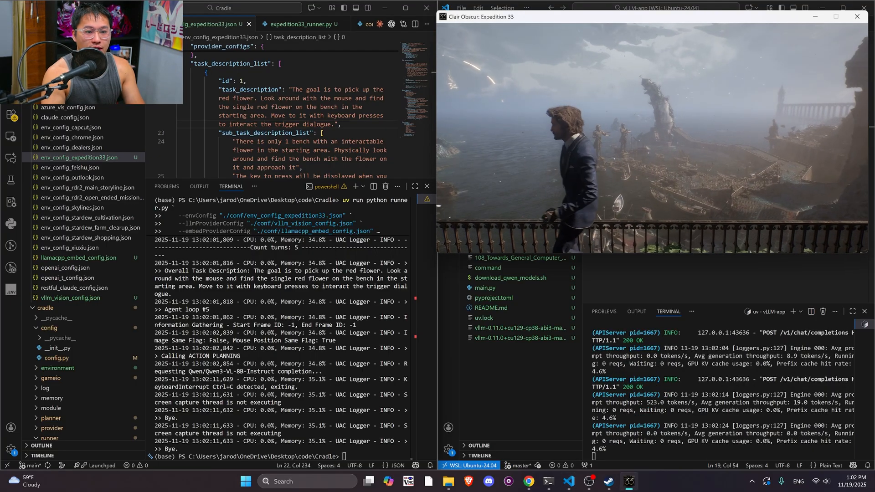
Click the taskbar to switch windows while the relaunched agent heads to the bench
click(244, 481)
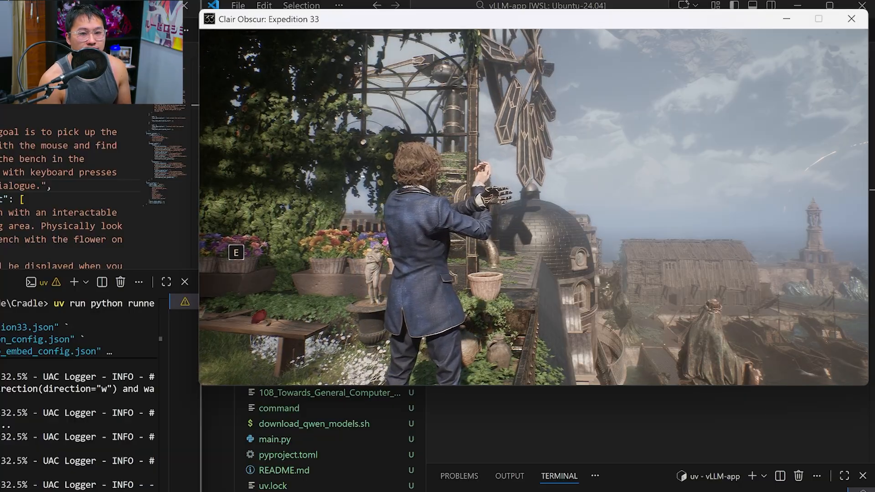
Walk the character forward to the bench with the red flower and press F at 'Take it?'
key(w)
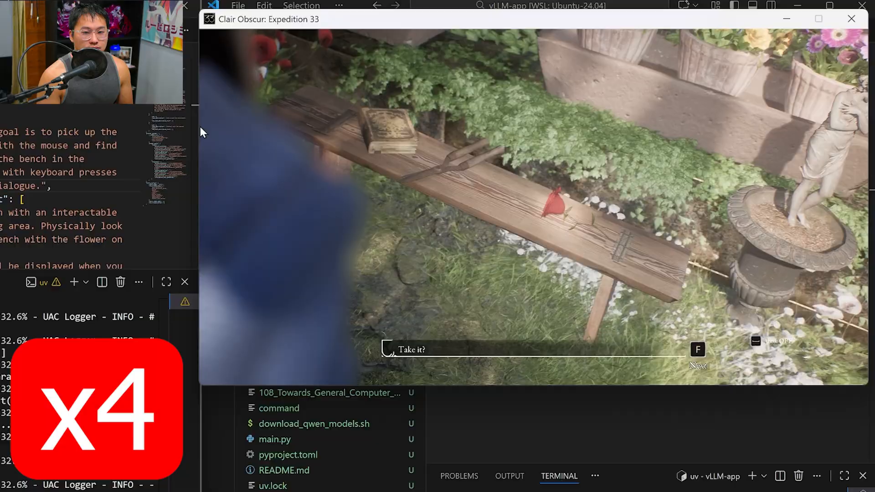
key(f)
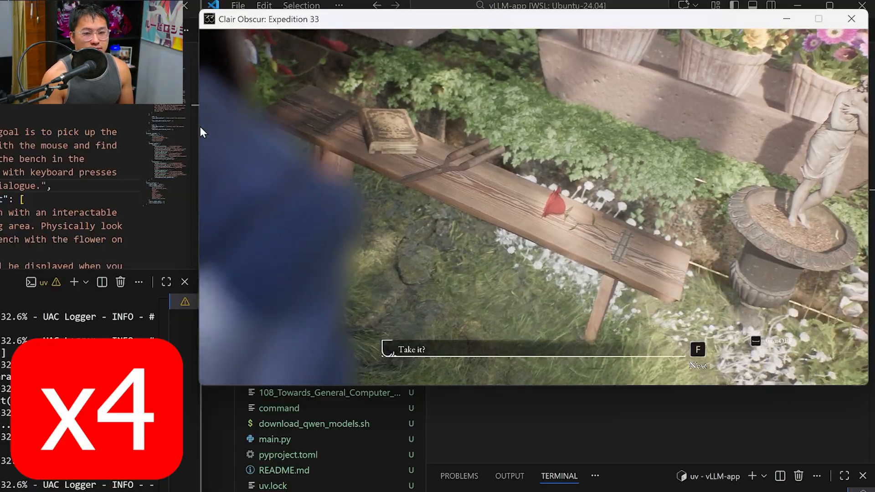
key(f)
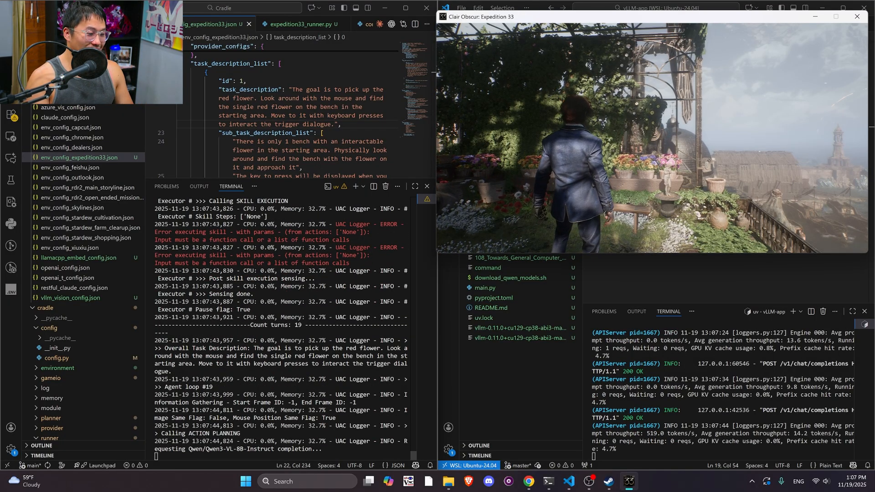
Focus the PowerShell terminal and abort the running Cradle runner.py agent
click(245, 482)
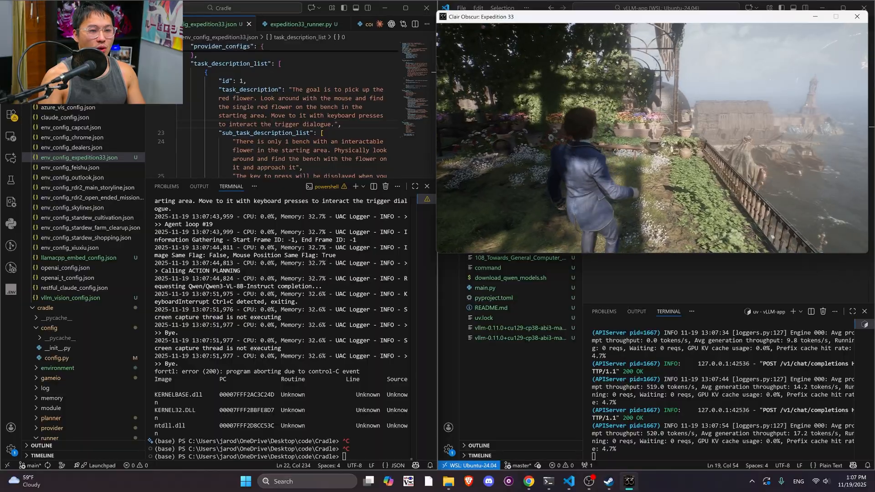
key(Escape)
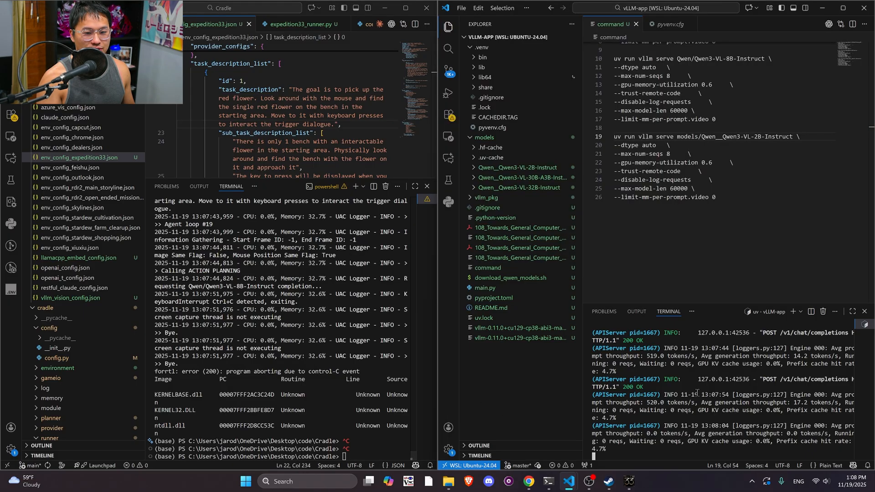
drag(184, 301, 346, 456)
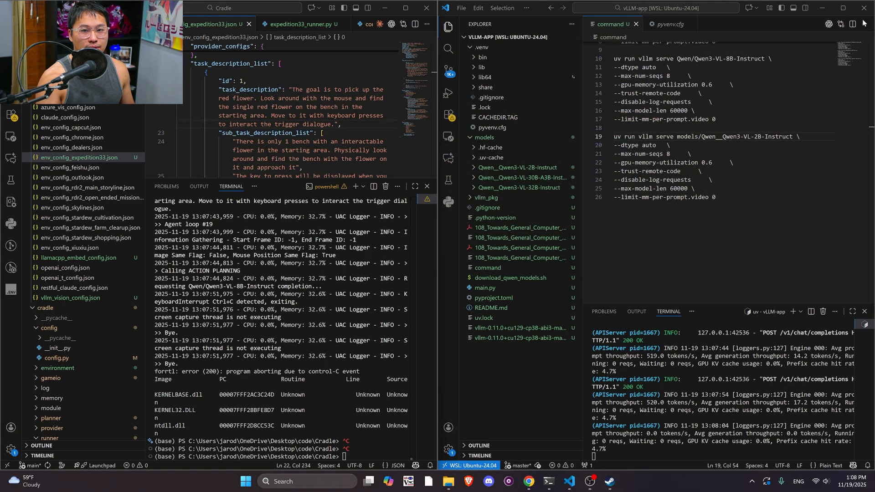
mouse_move(304, 223)
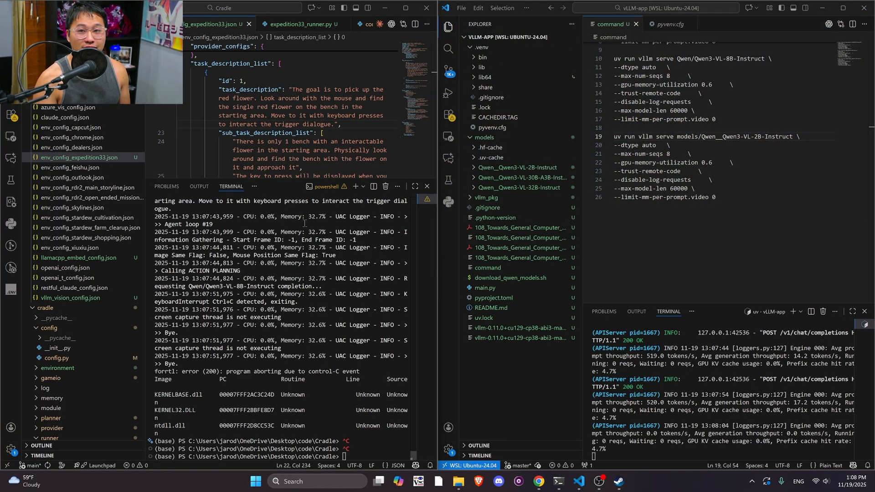
mouse_move(403, 243)
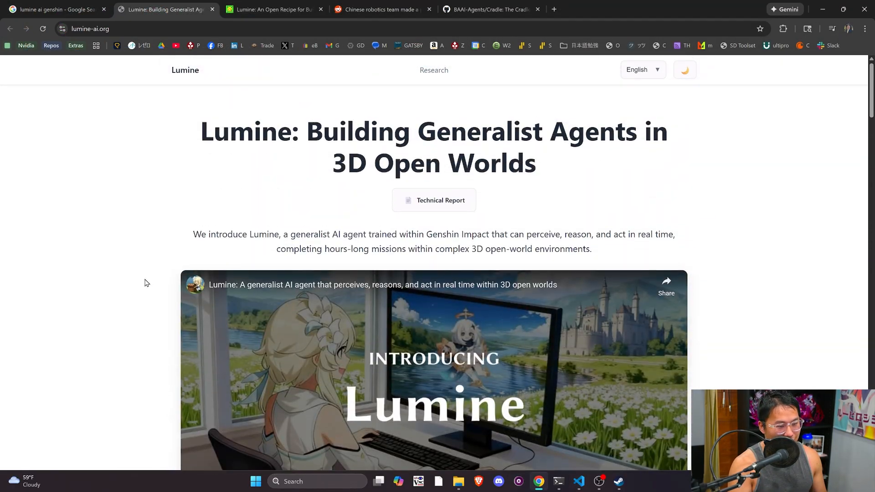
Scroll the Lumine page through gameplay, combat and GUI sections to the cross-game results carousel
scroll(down, 3)
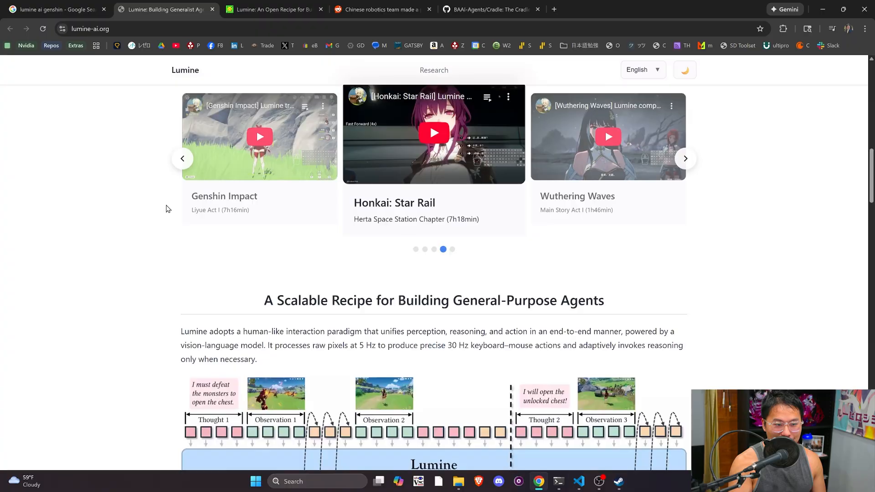
scroll(down, 3)
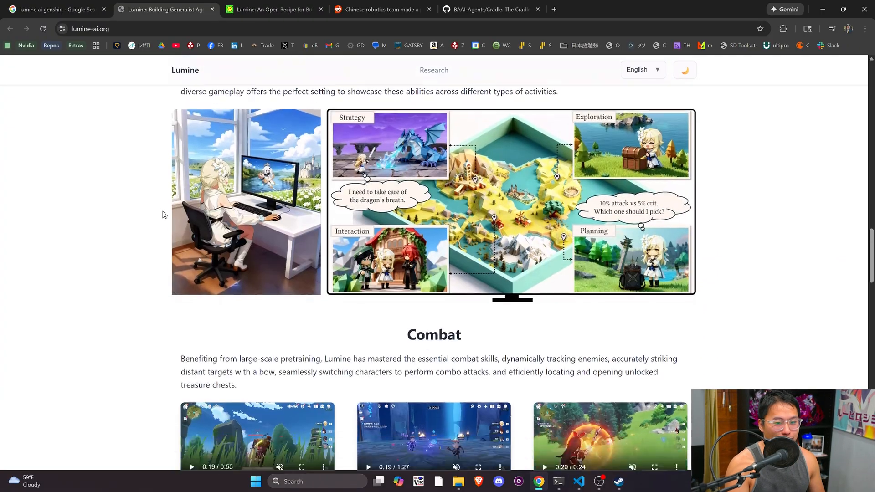
scroll(down, 3)
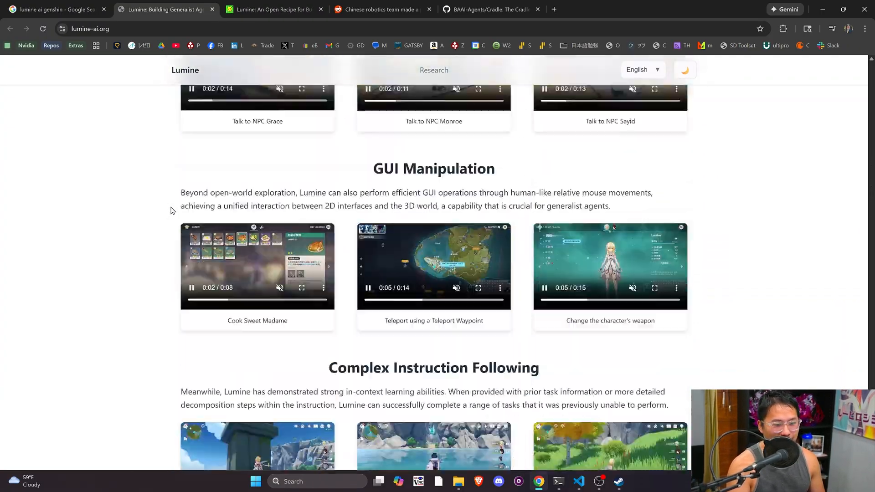
scroll(down, 3)
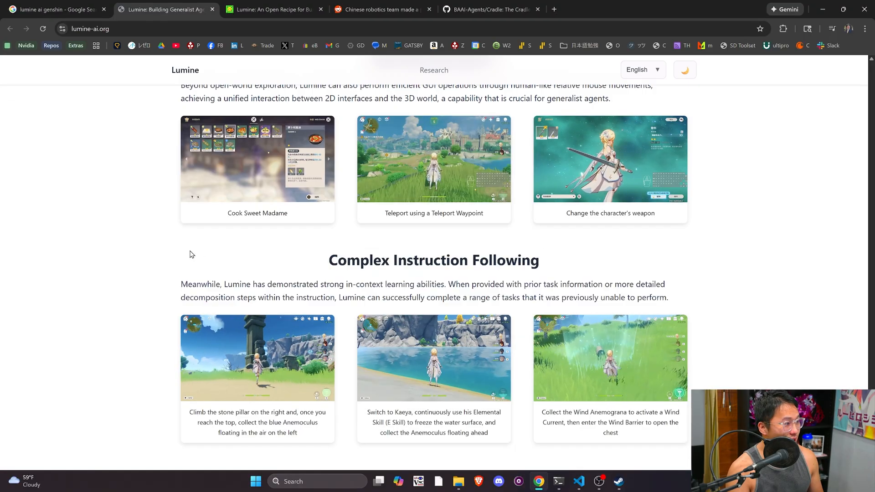
scroll(down, 3)
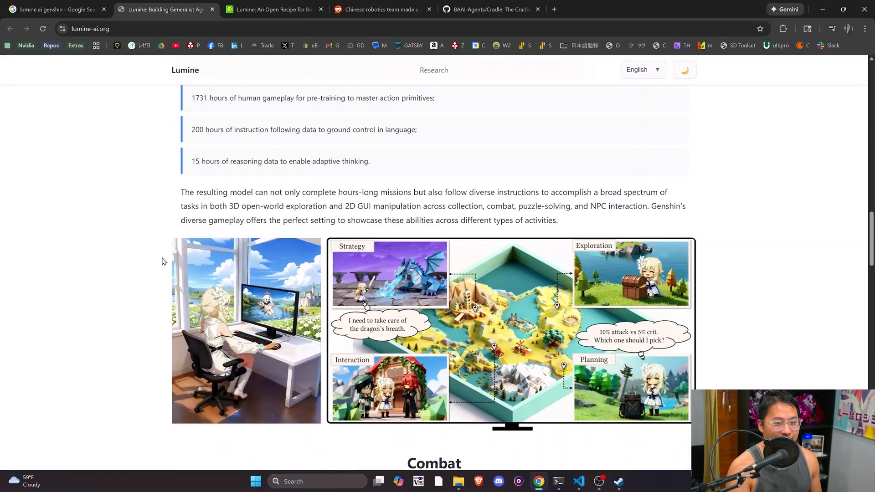
scroll(up, 3)
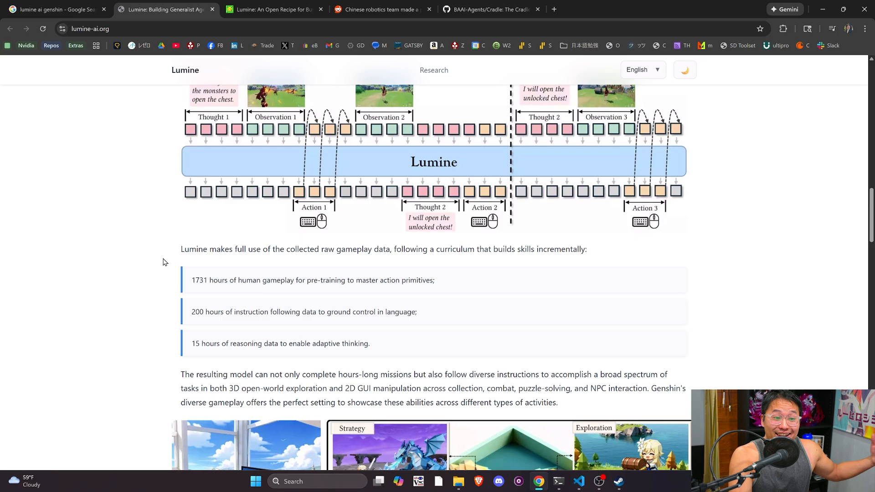
scroll(down, 3)
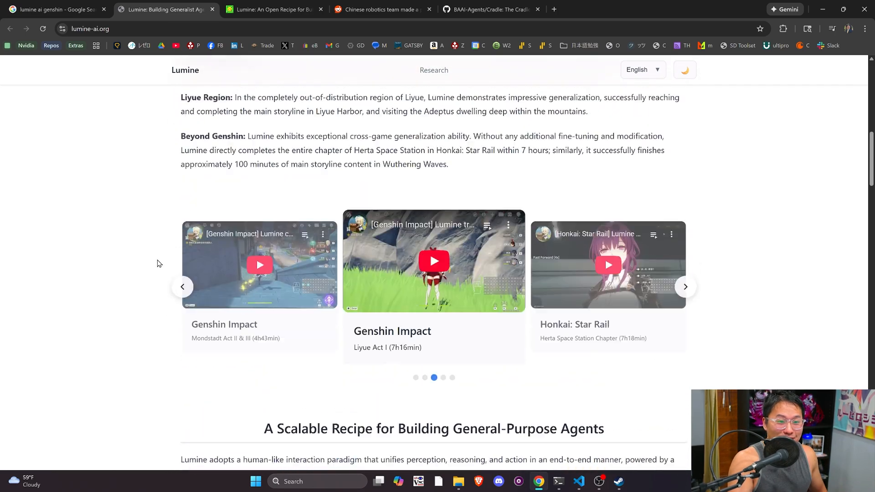
scroll(up, 3)
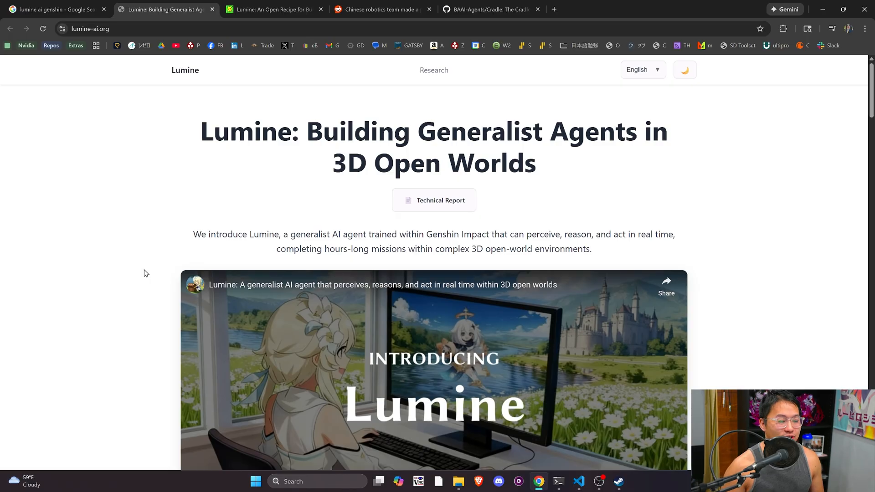
scroll(down, 3)
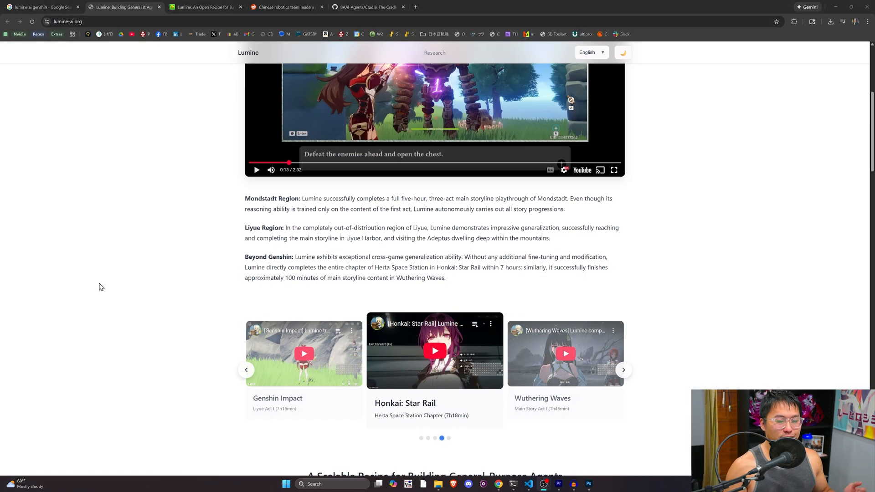
click(624, 370)
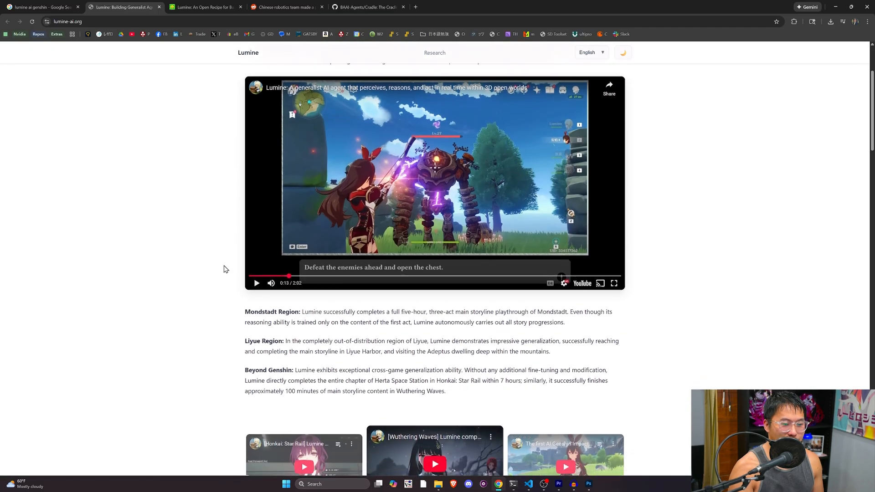
scroll(down, 3)
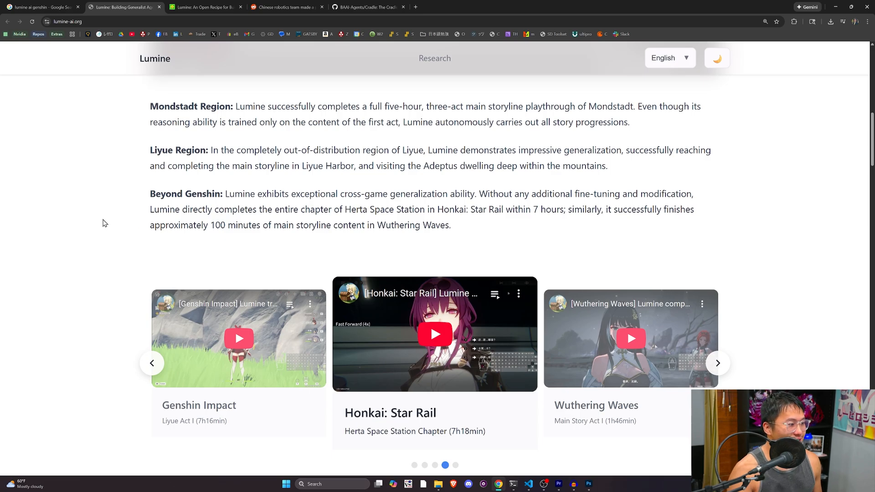
Highlight the Beyond Genshin sentence, then scroll to 'A Scalable Recipe for Building General-Purpose Agents'
scroll(down, 3)
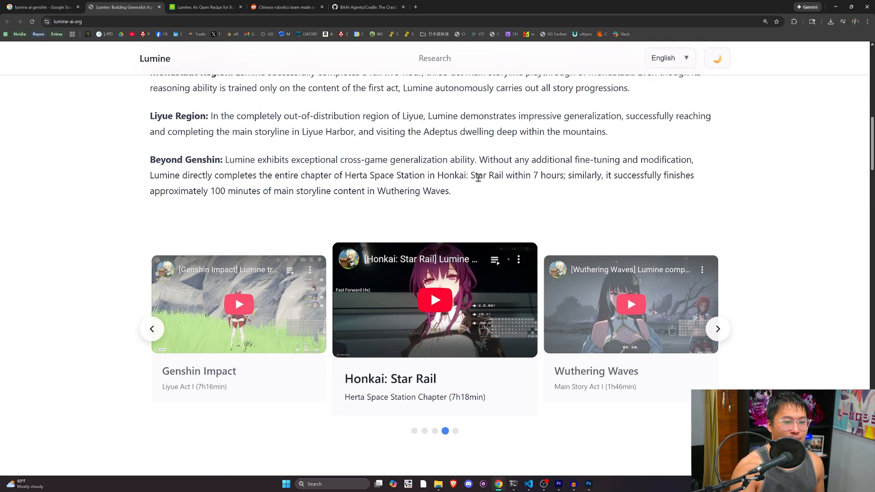
click(718, 329)
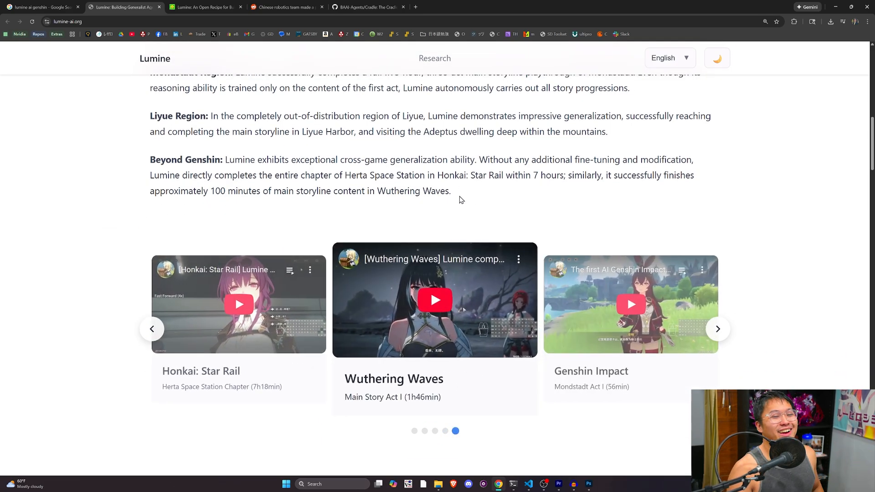
mouse_move(586, 192)
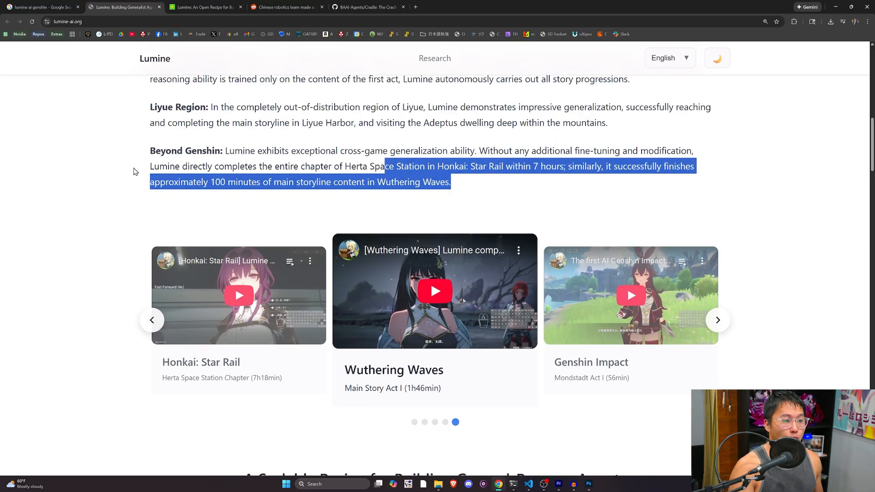
scroll(down, 3)
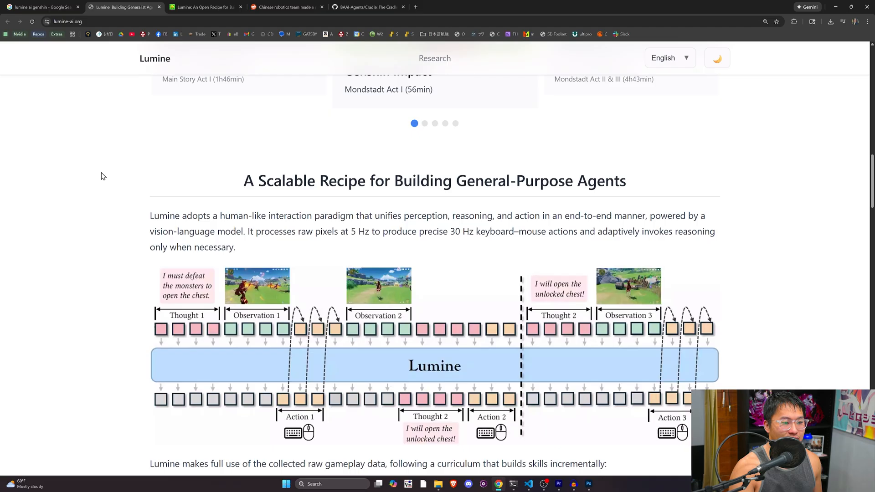
scroll(down, 3)
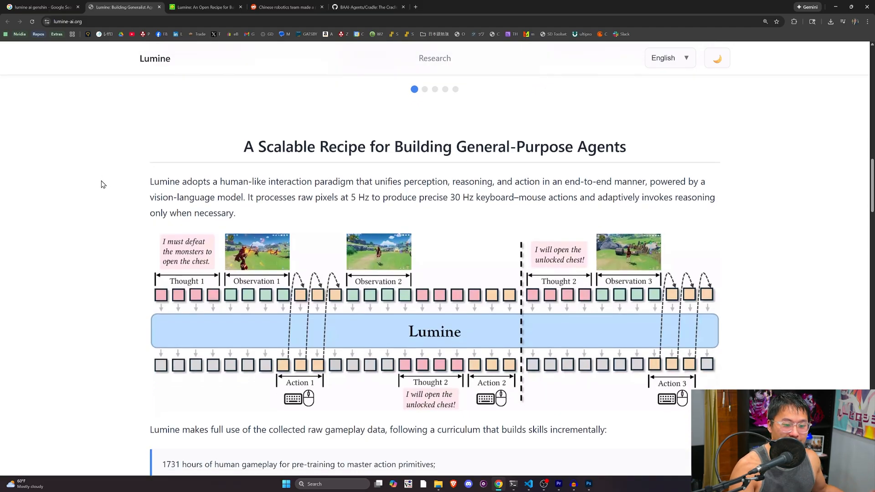